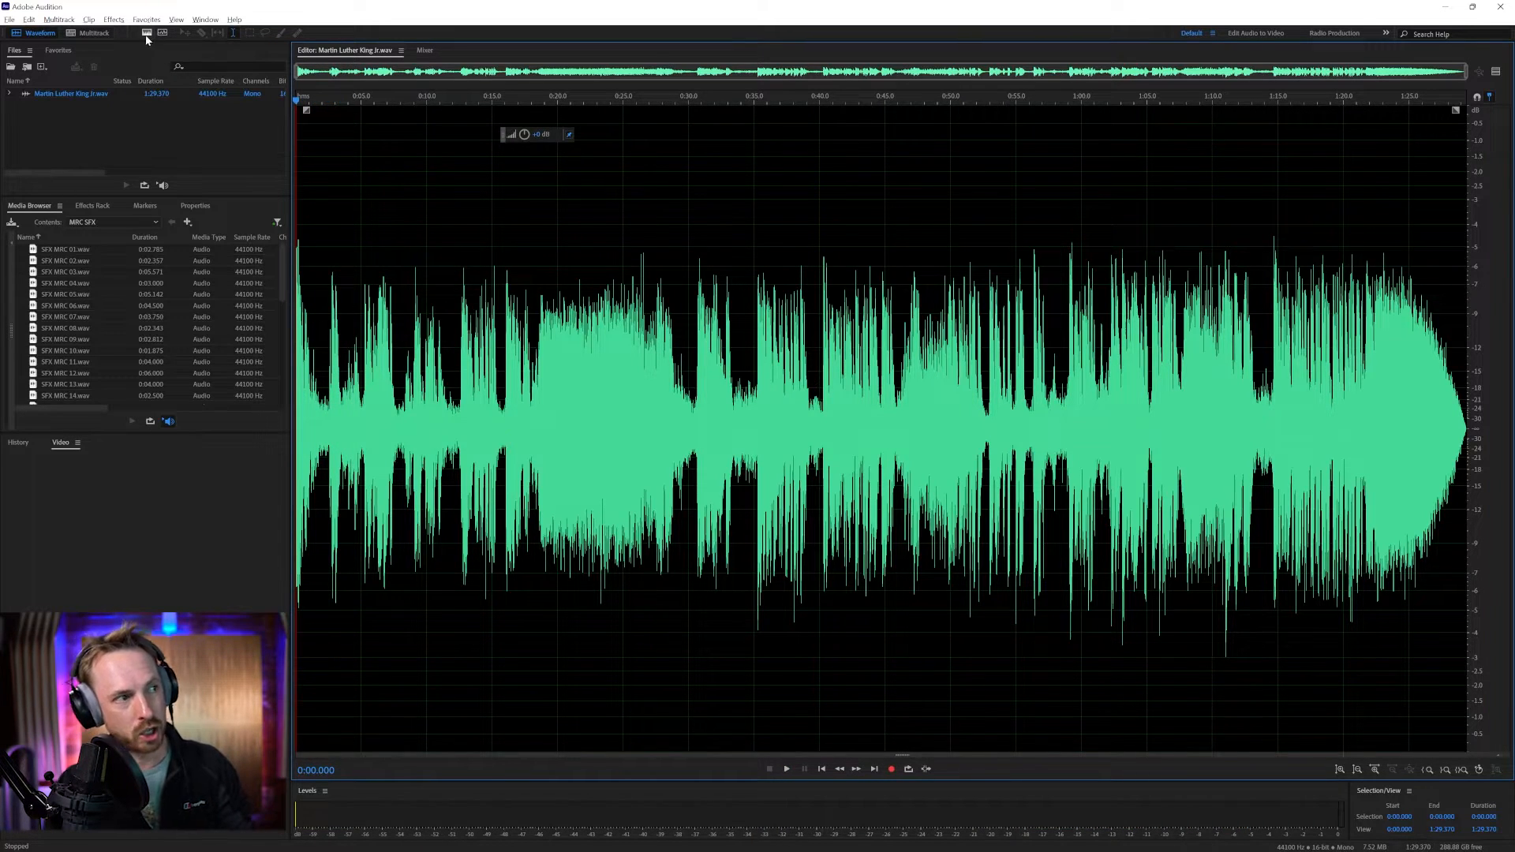
Turn on the spectral frequency display beneath the speech waveform.
click(163, 33)
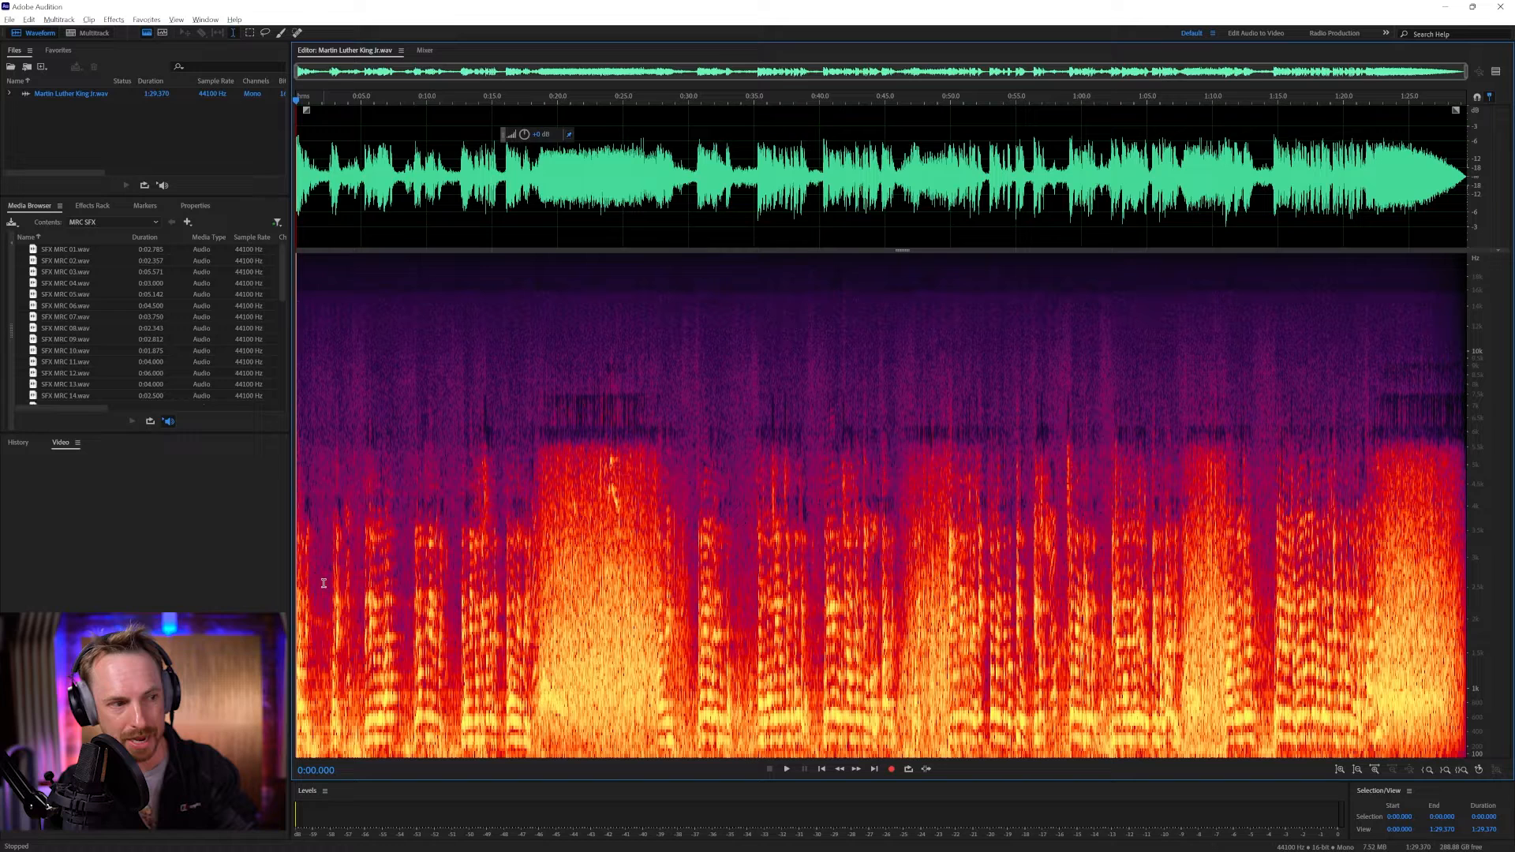
mouse_move(503, 259)
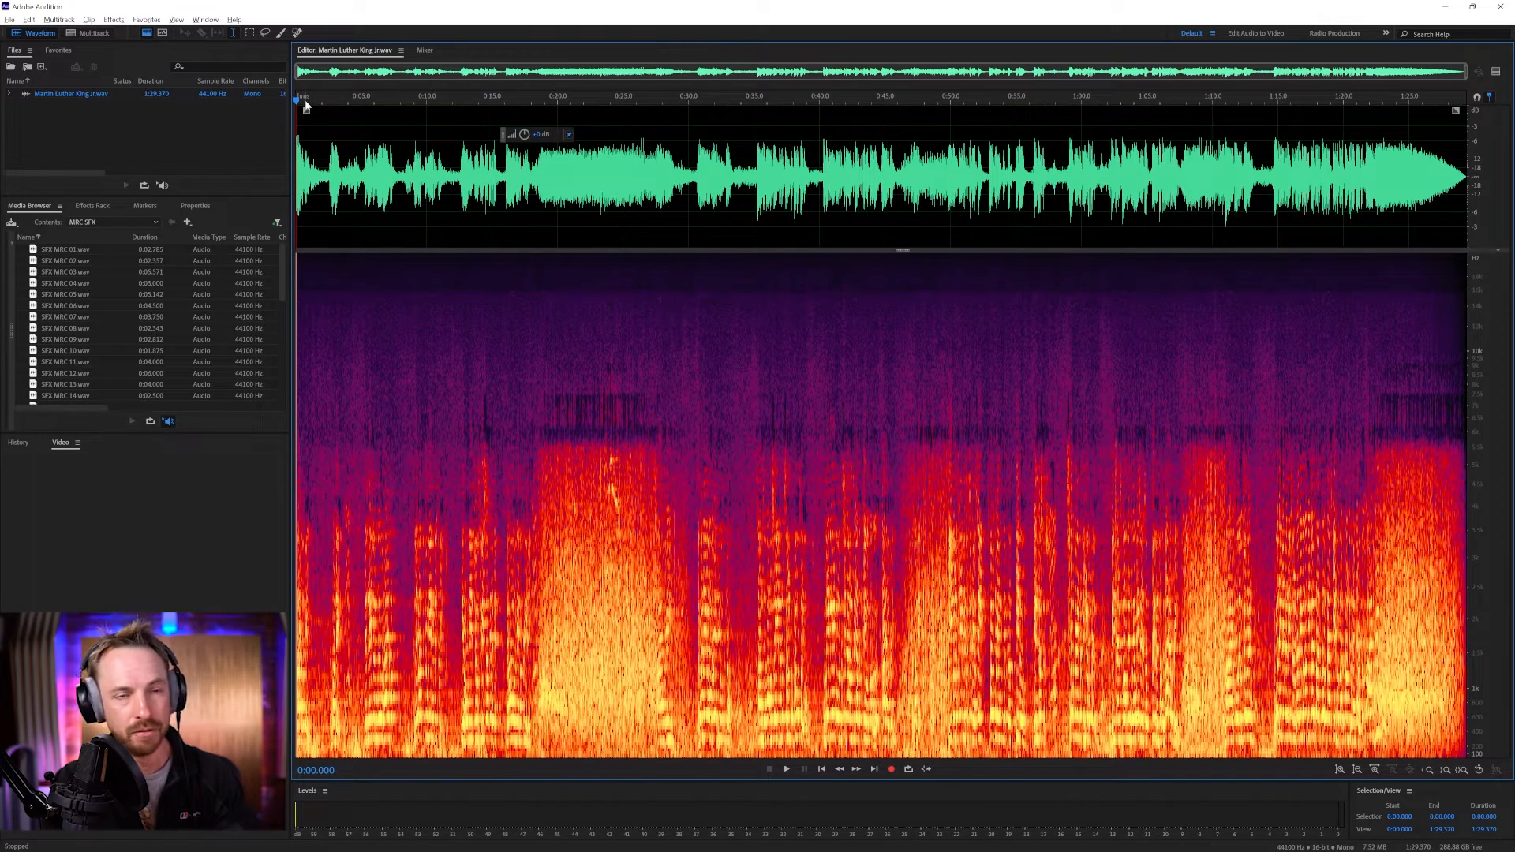
click(305, 95)
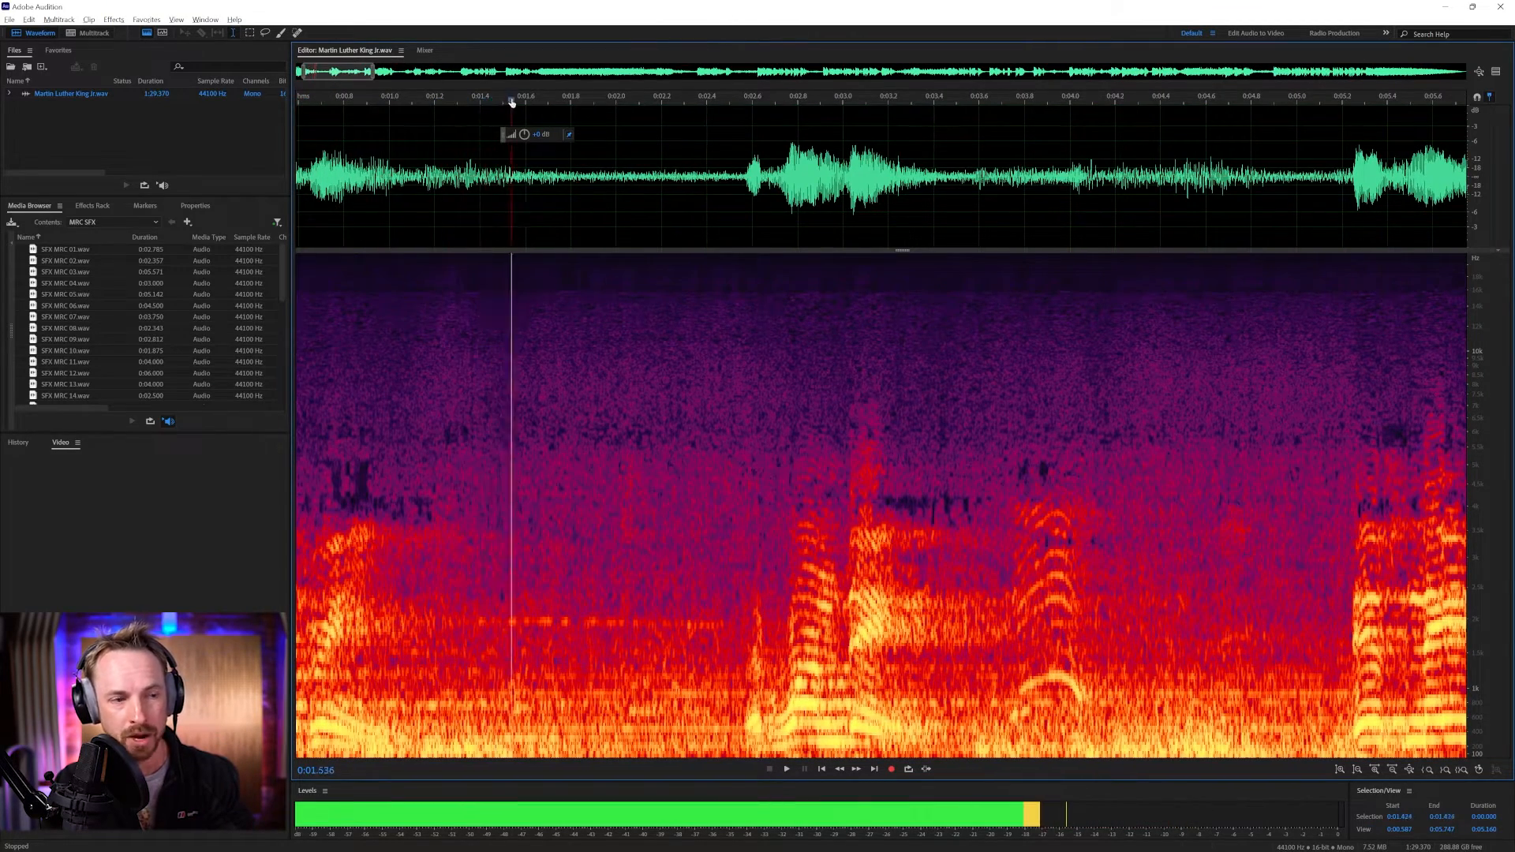
click(614, 107)
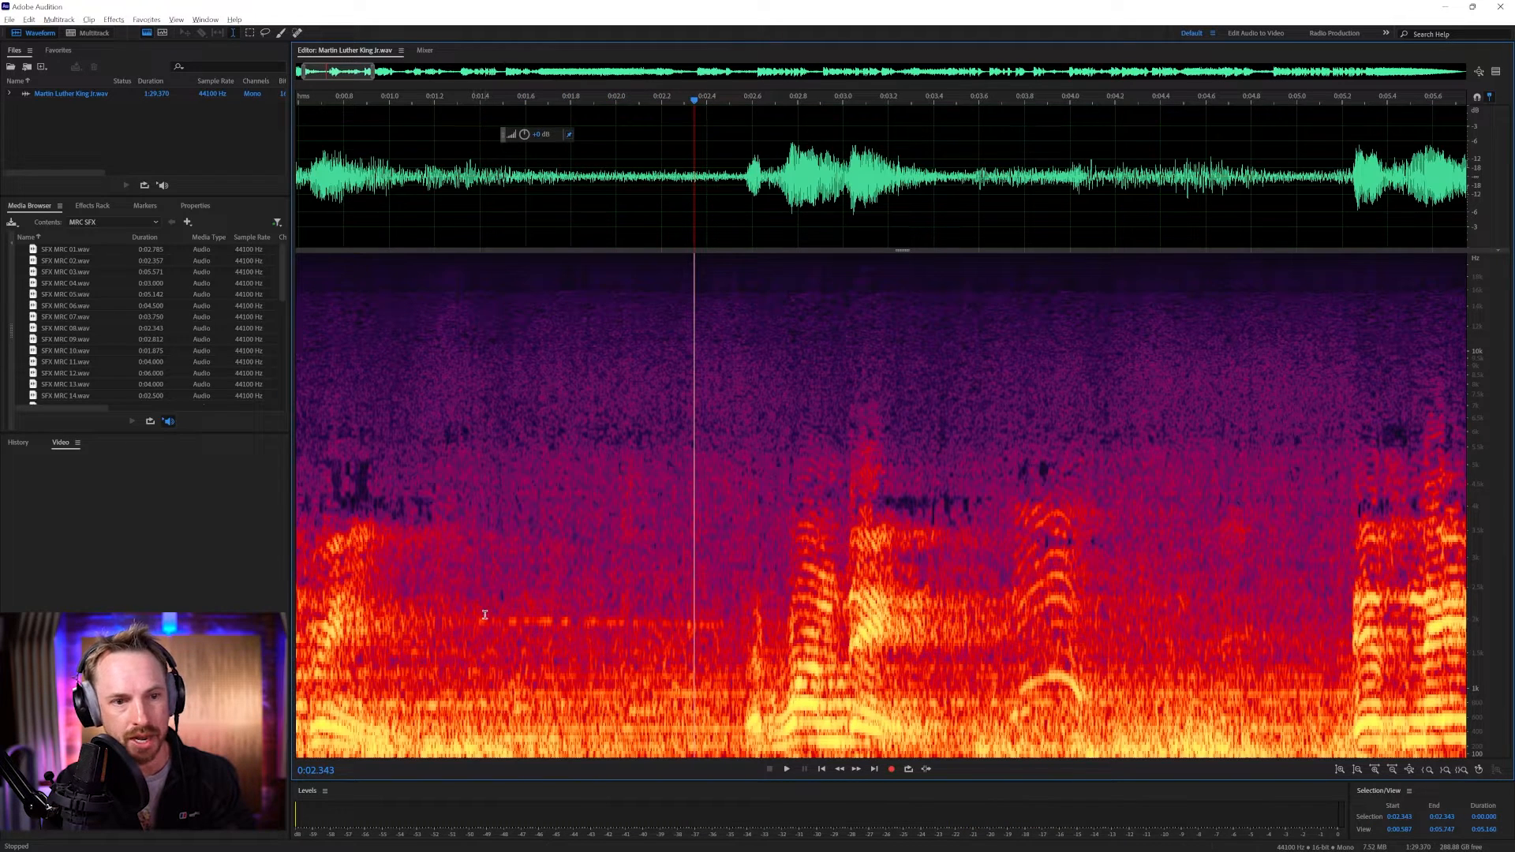
mouse_move(256, 60)
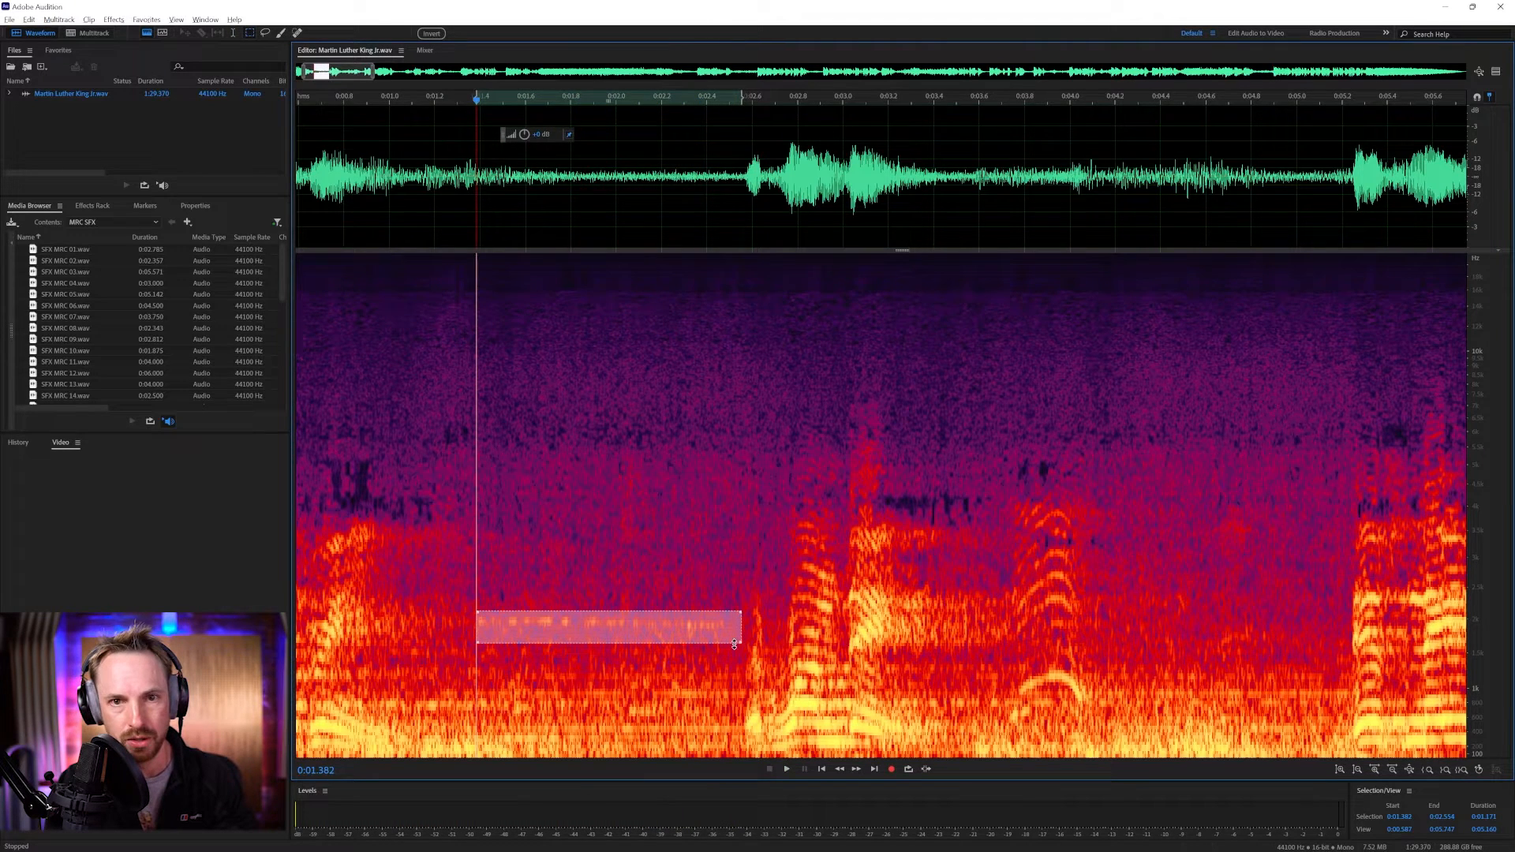
click(786, 767)
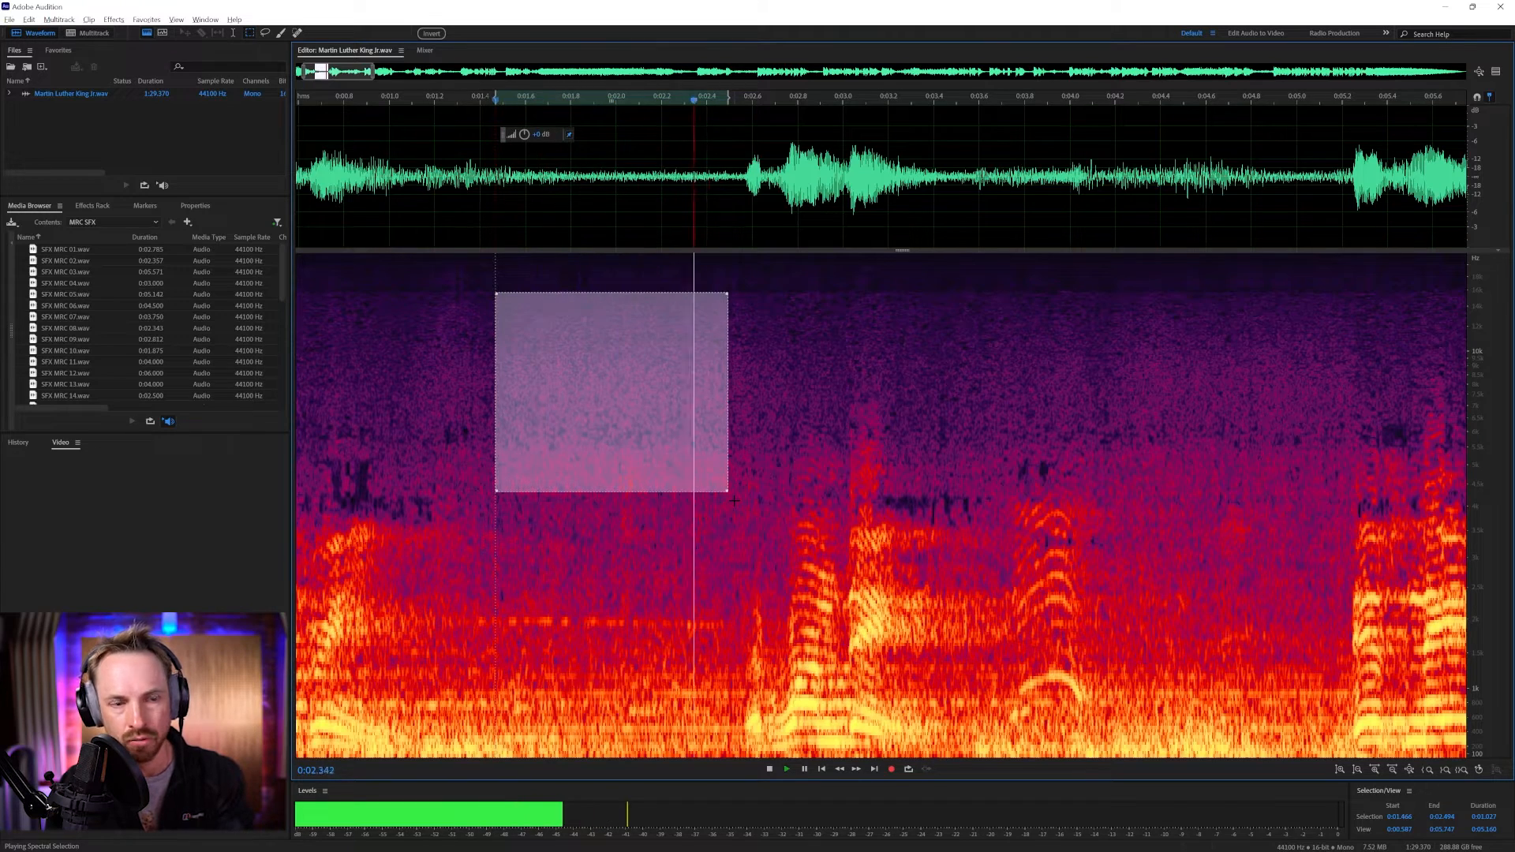
click(770, 768)
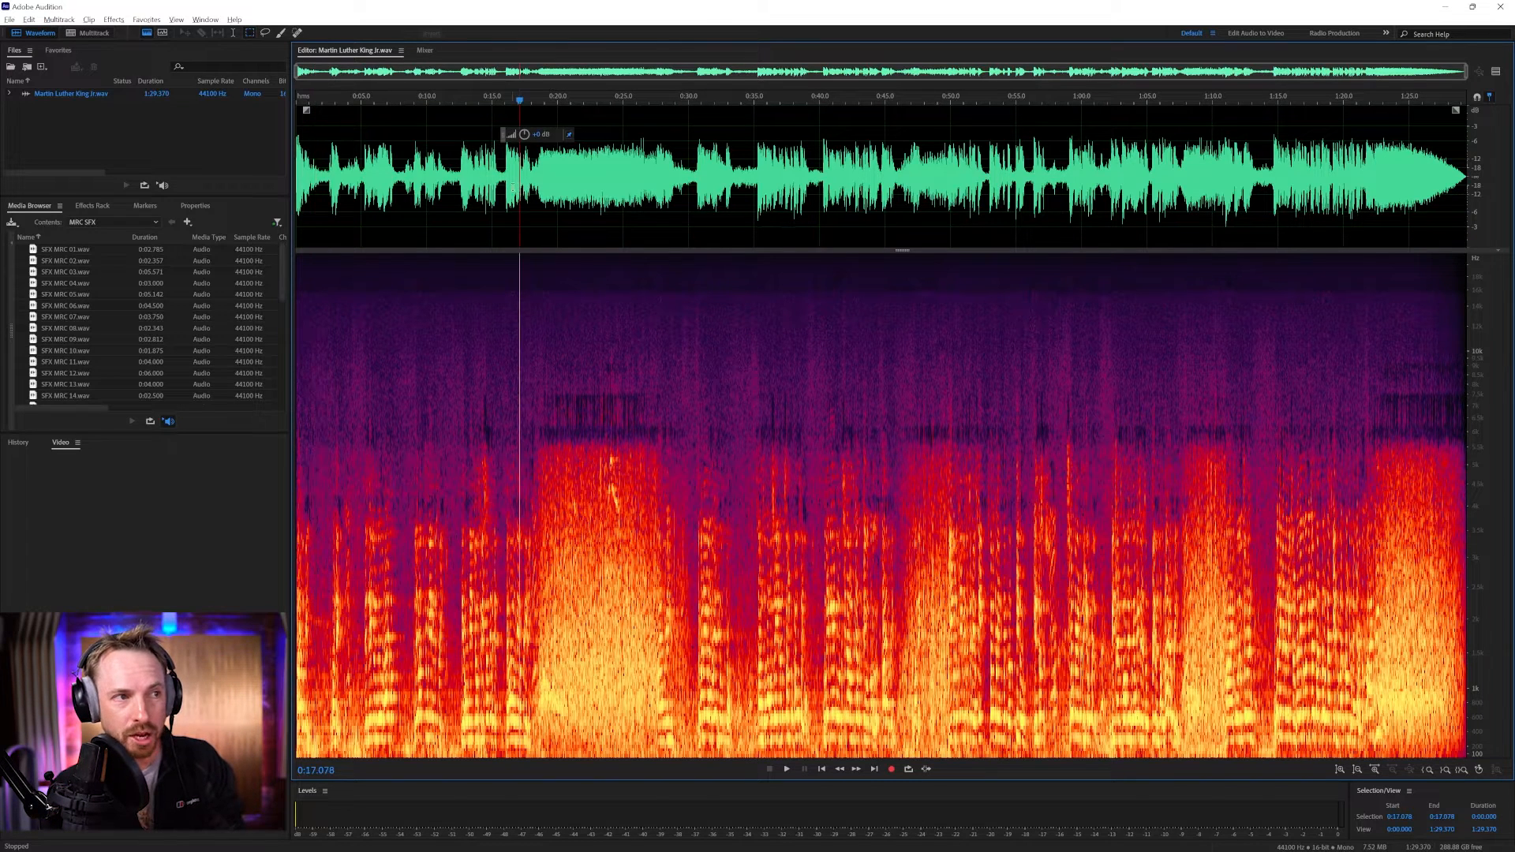
Play part of the speech from mid-recording, then stop playback.
click(786, 768)
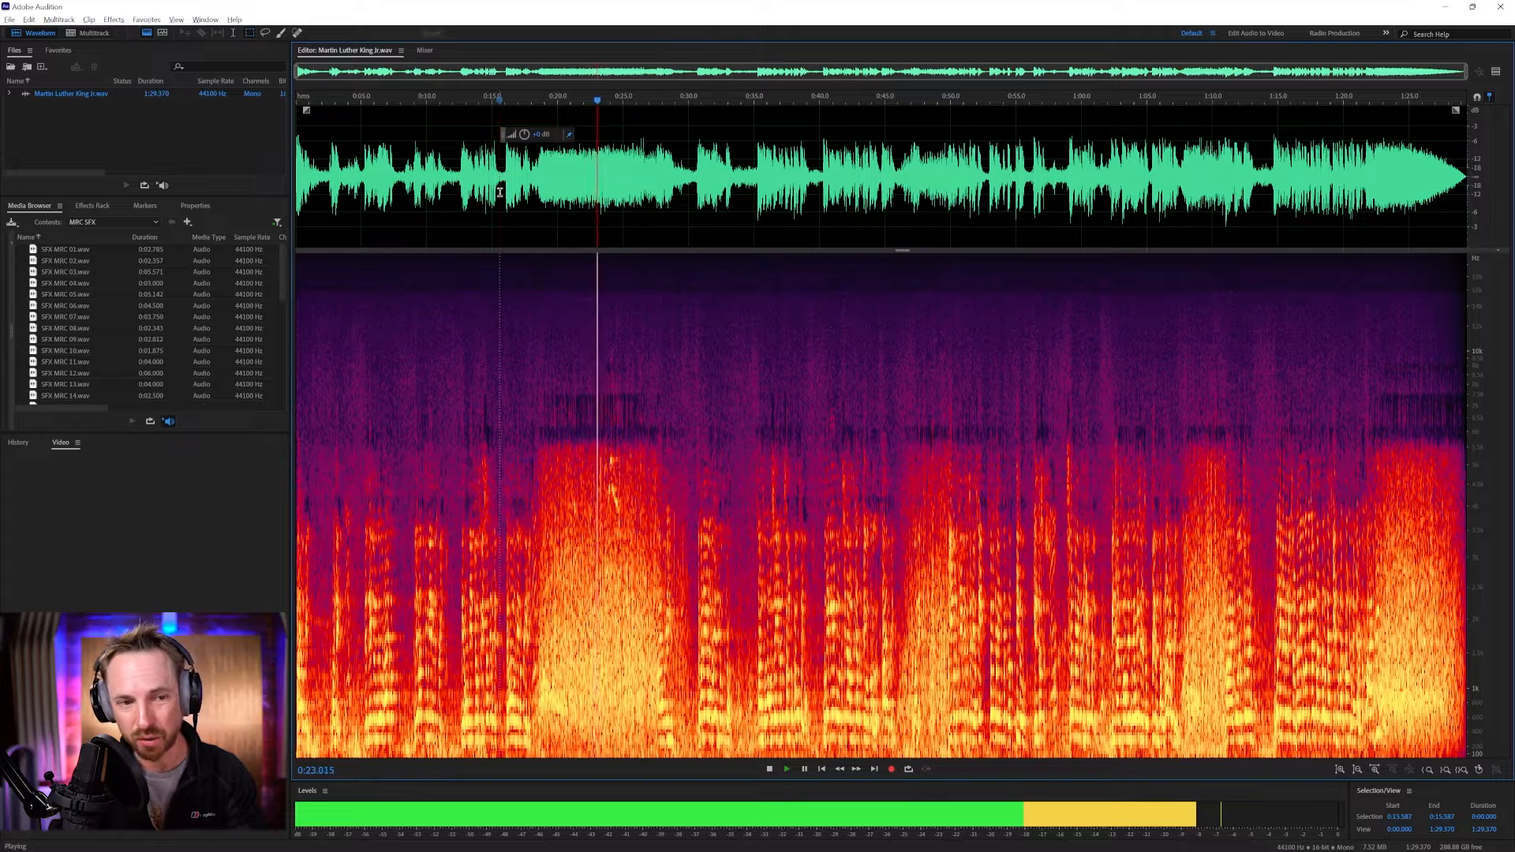
click(769, 770)
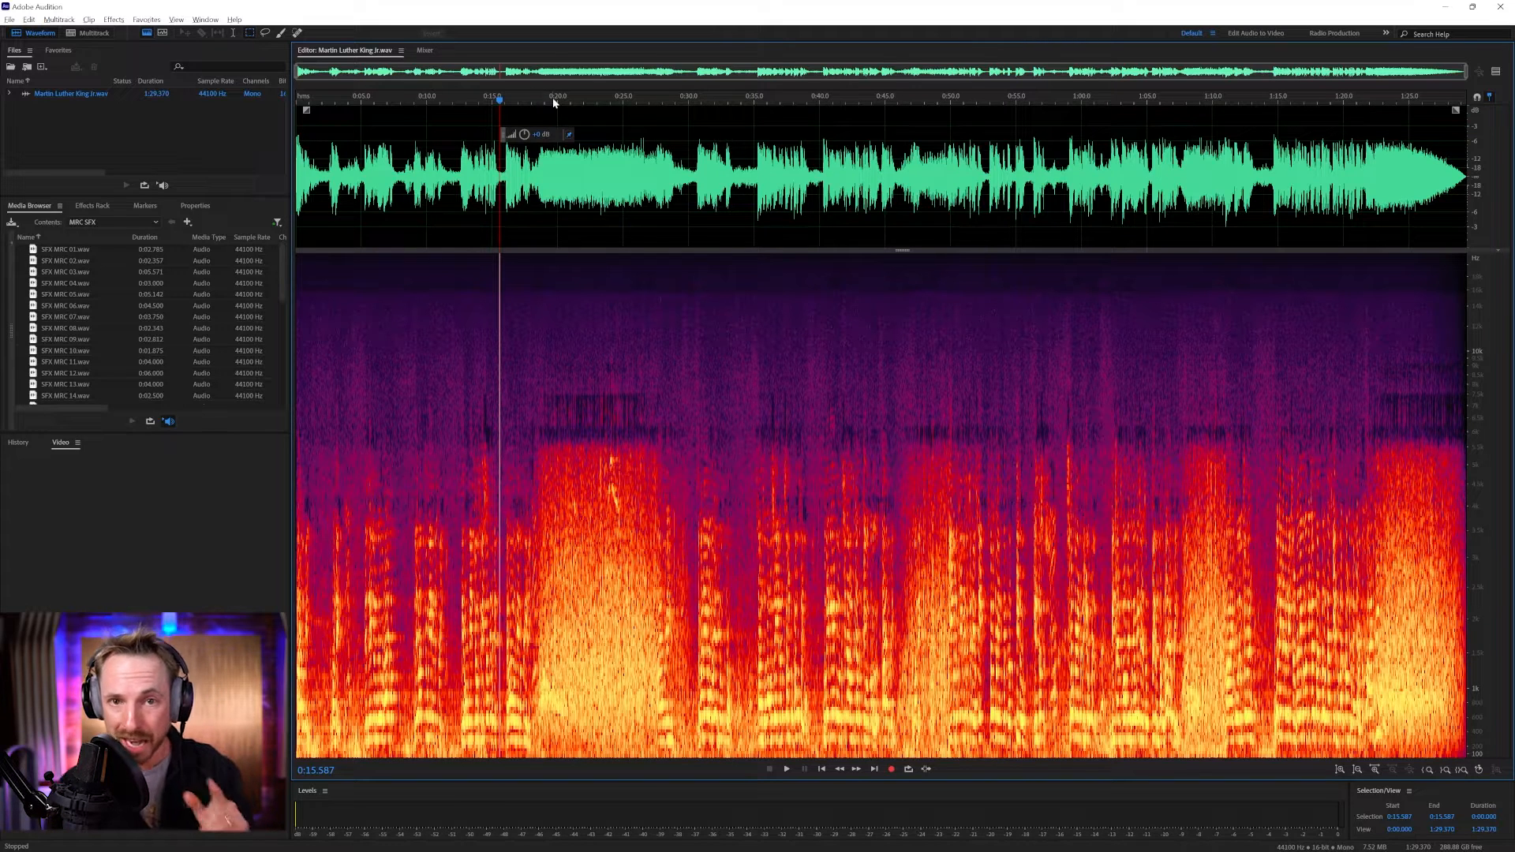
mouse_move(422, 216)
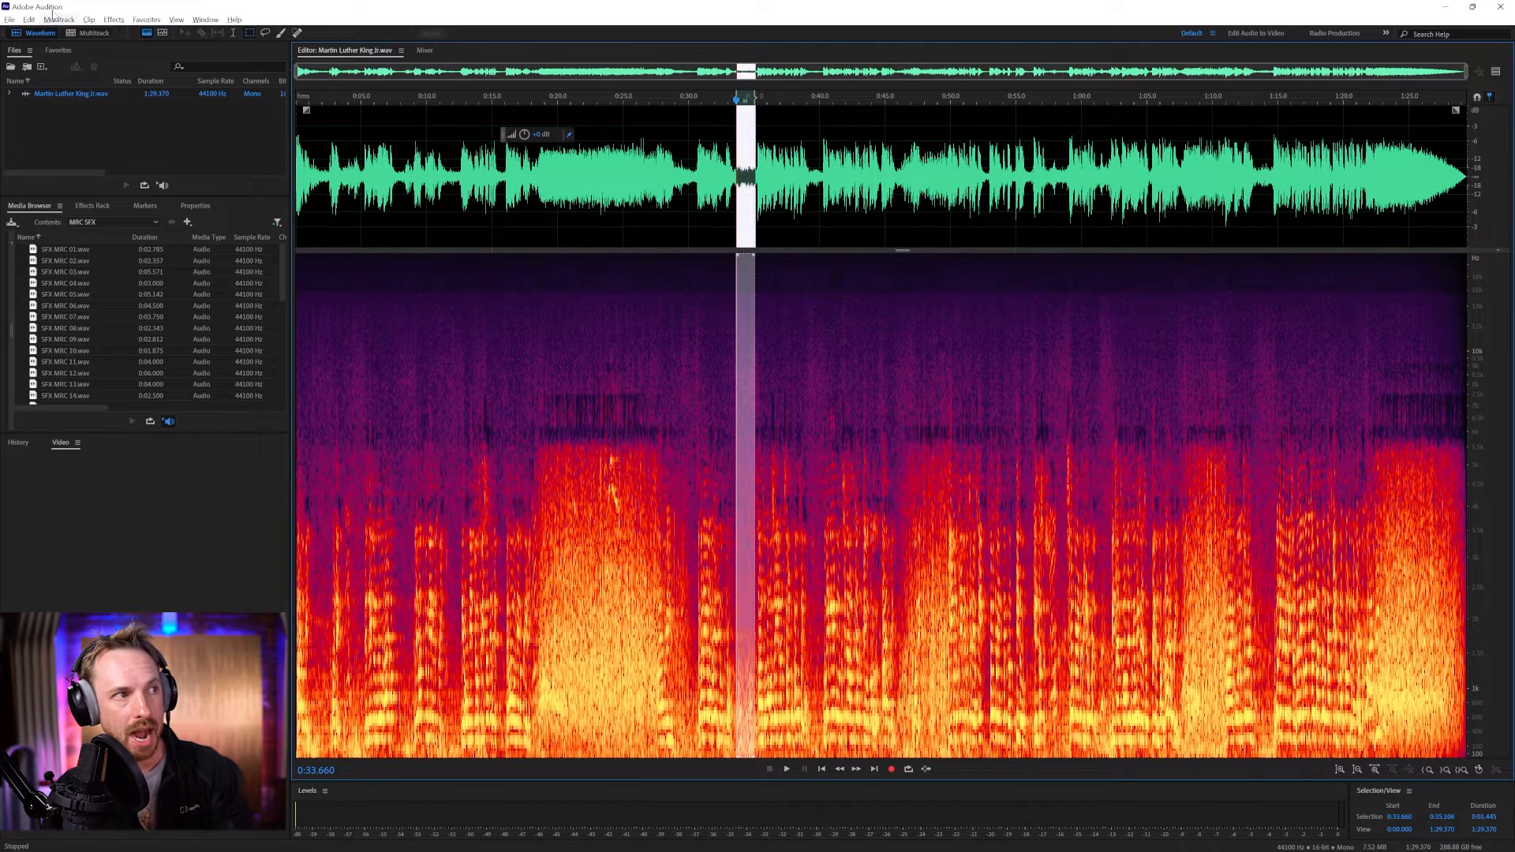
Open Noise Reduction (process) and capture the quiet gap as a noise print.
click(113, 18)
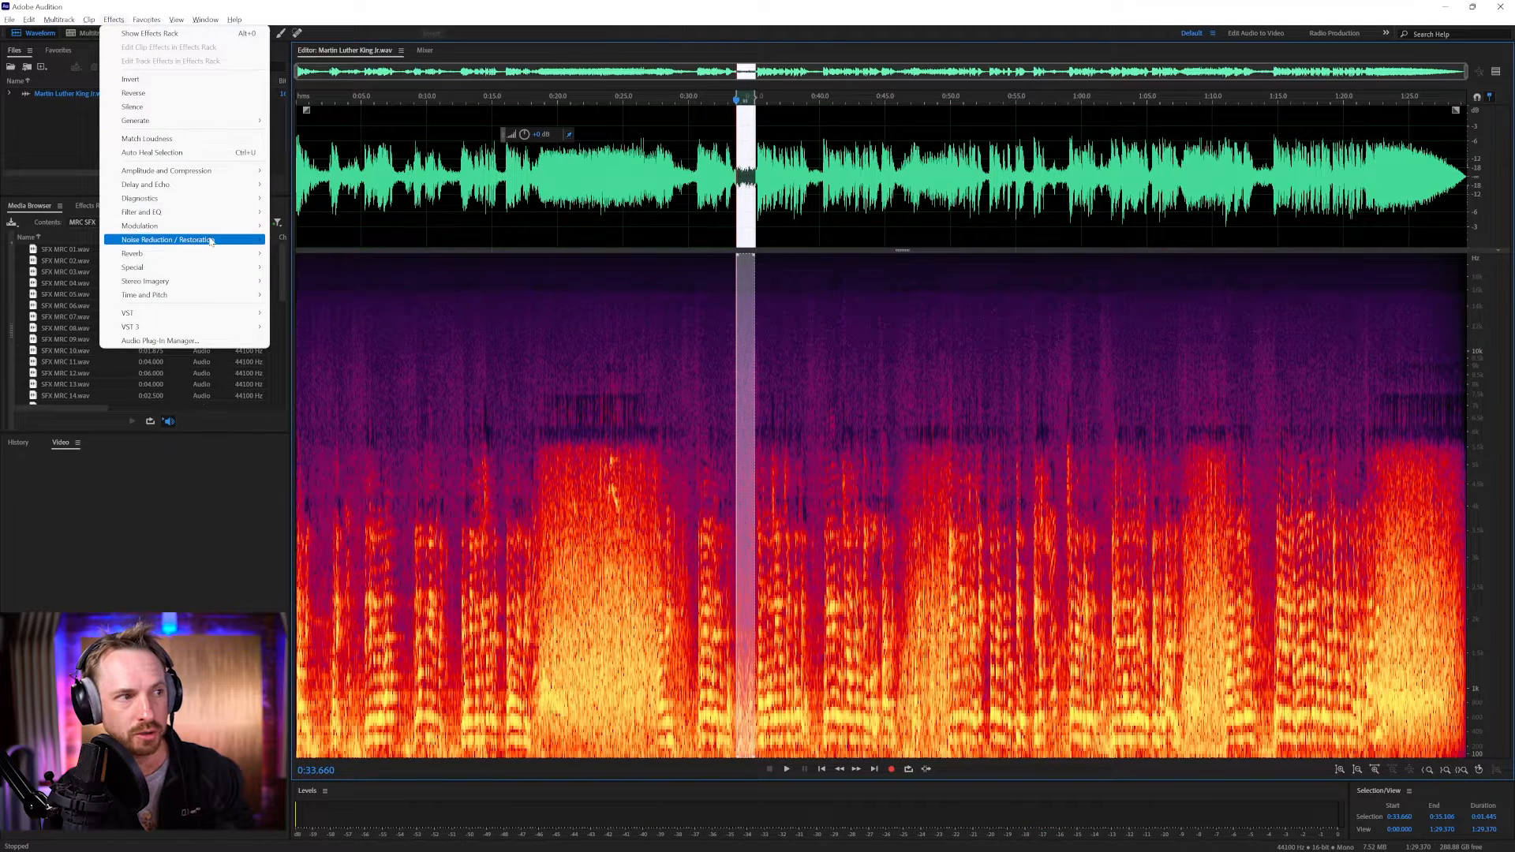
click(185, 240)
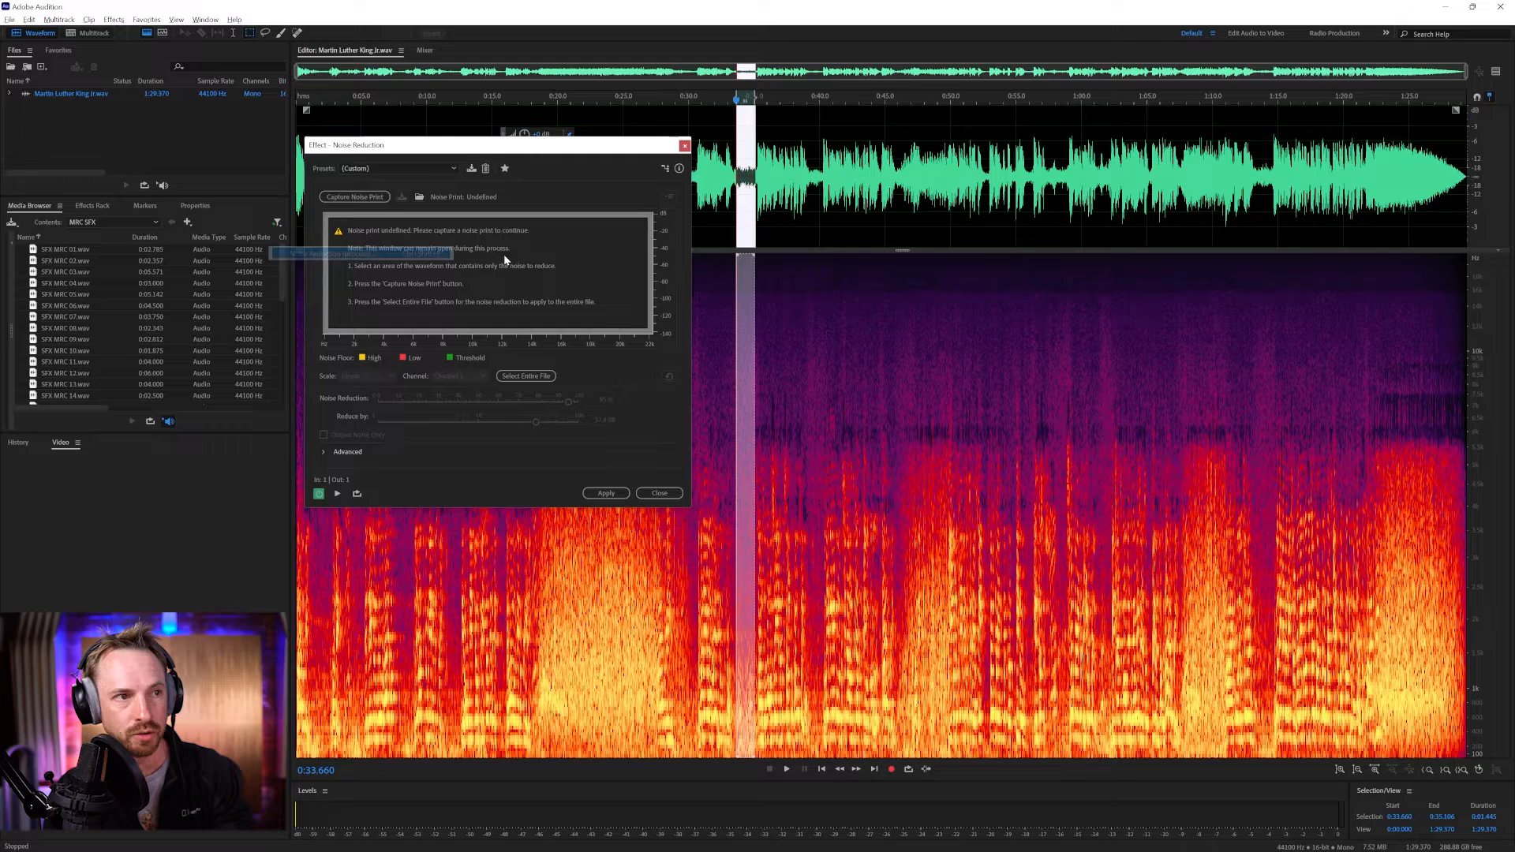
click(353, 197)
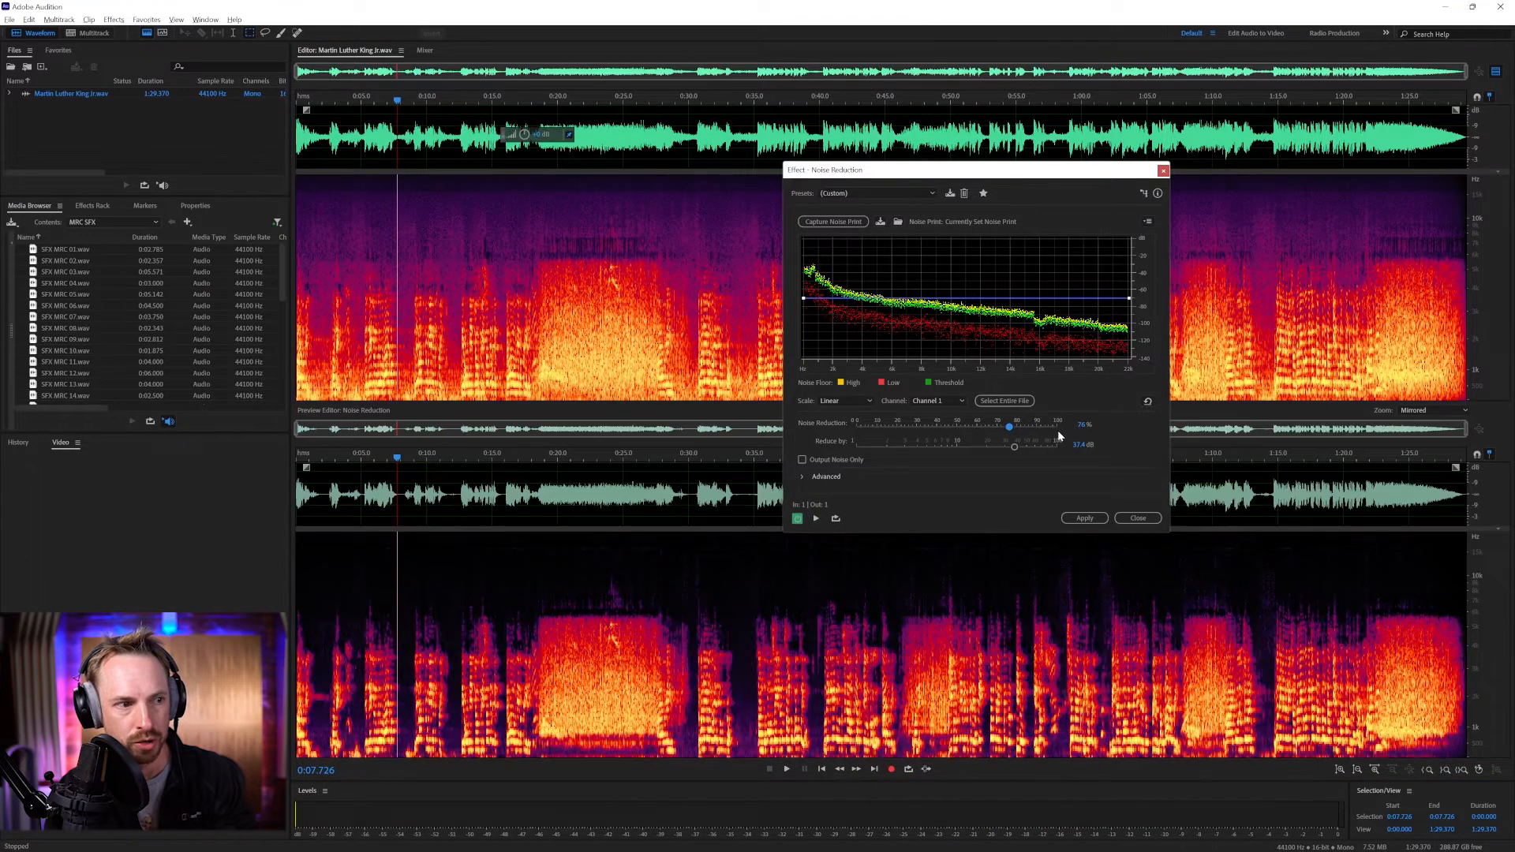
Preview the speech with noise reduction toggled off and on, then close without applying.
click(786, 767)
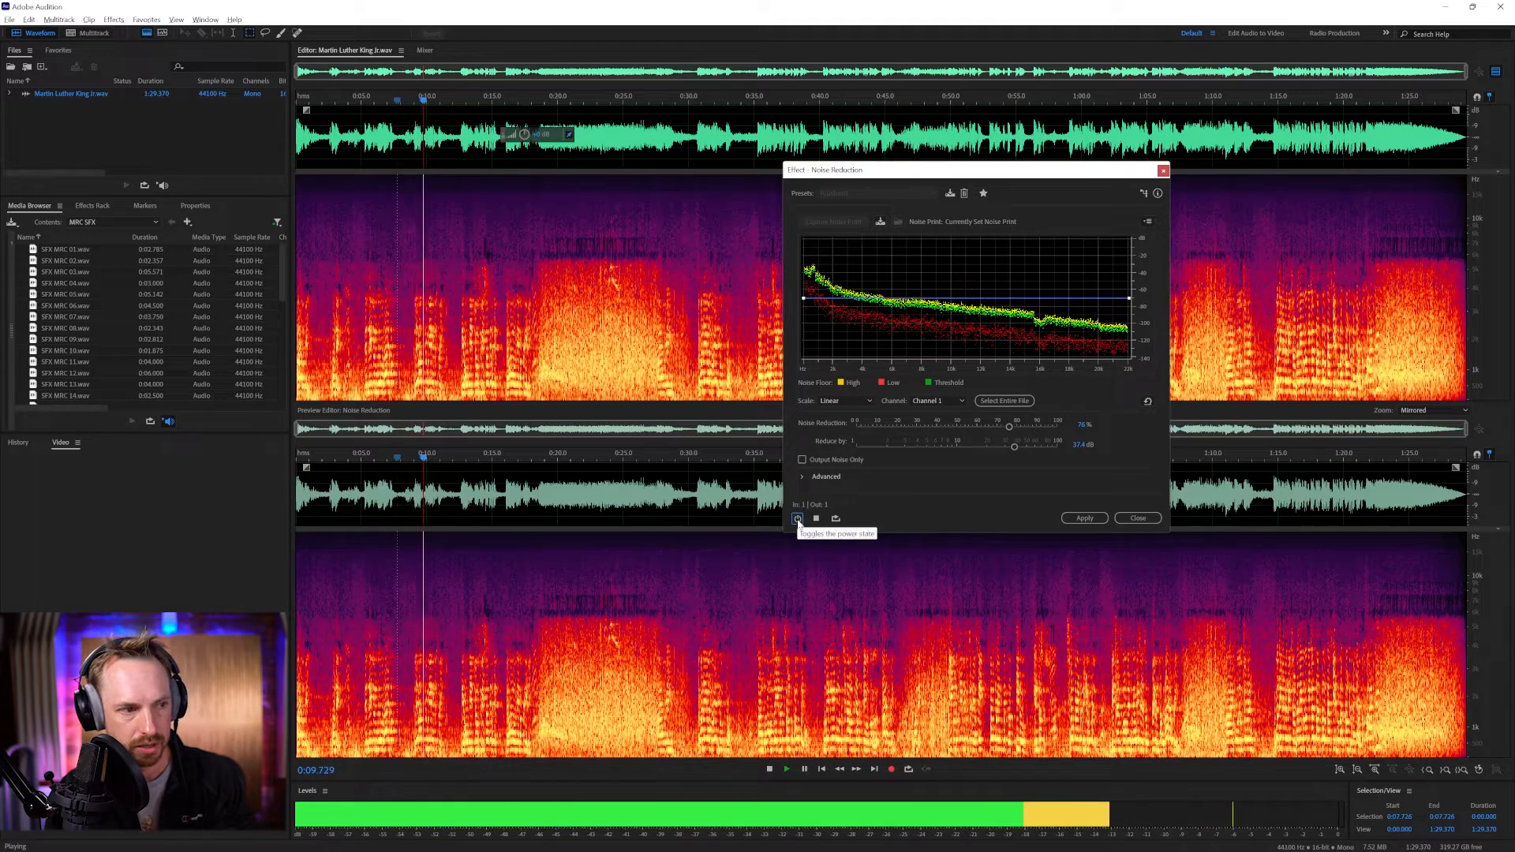
click(798, 520)
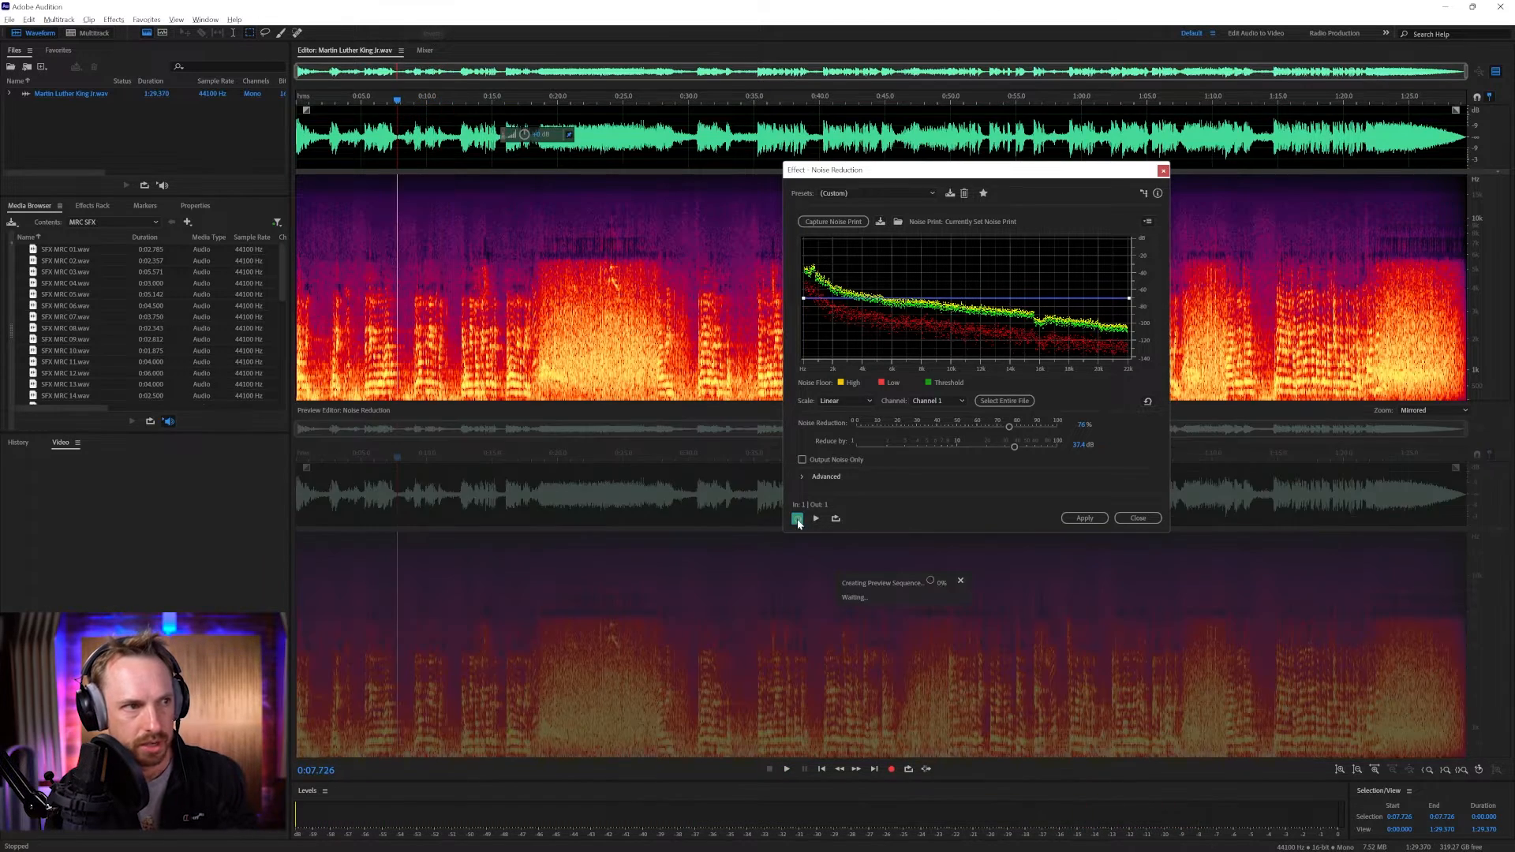
click(797, 519)
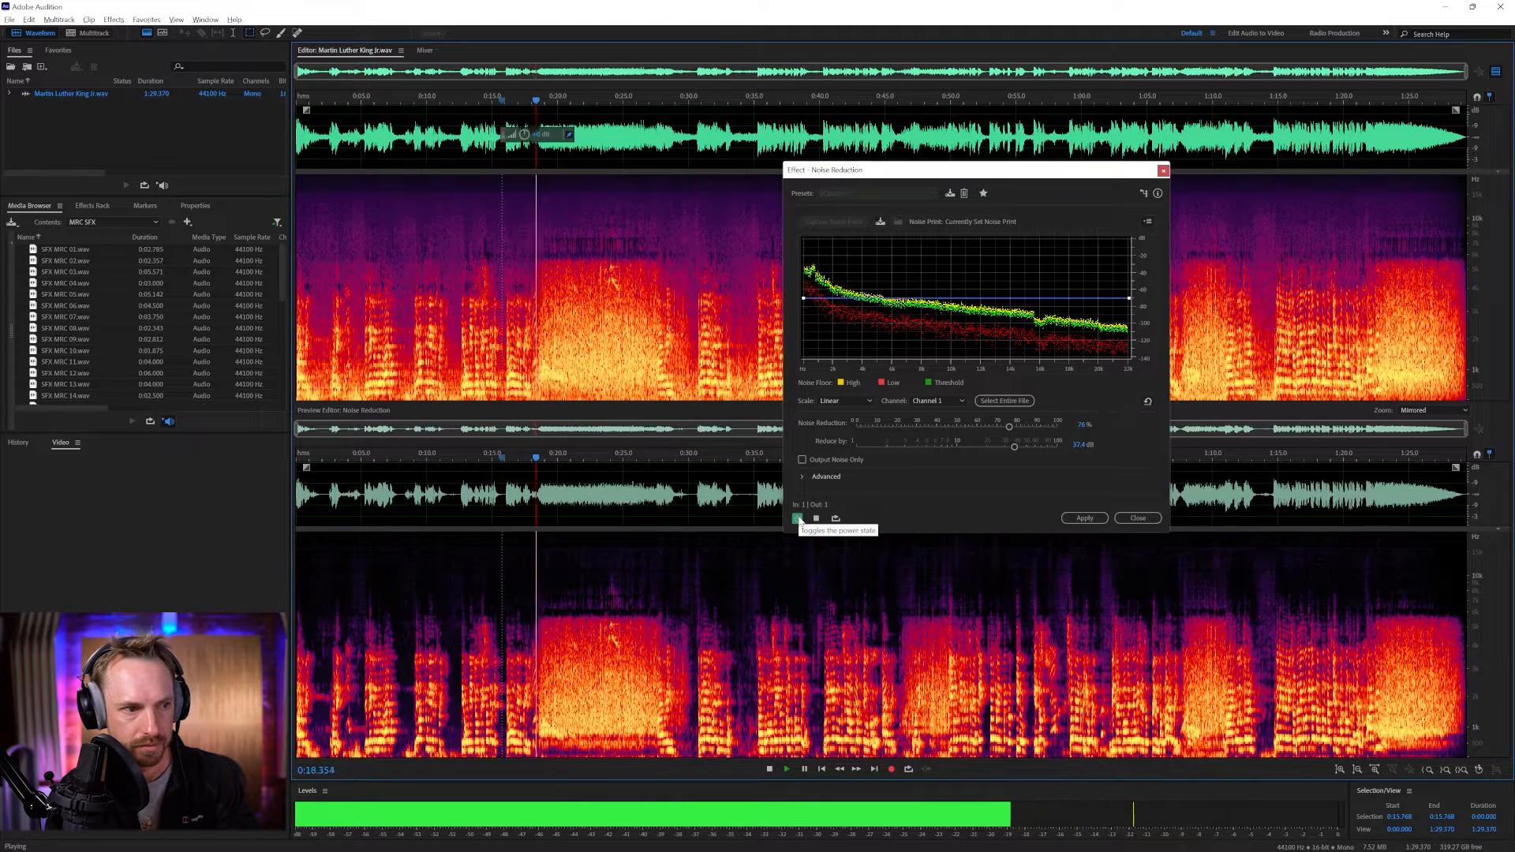
click(786, 768)
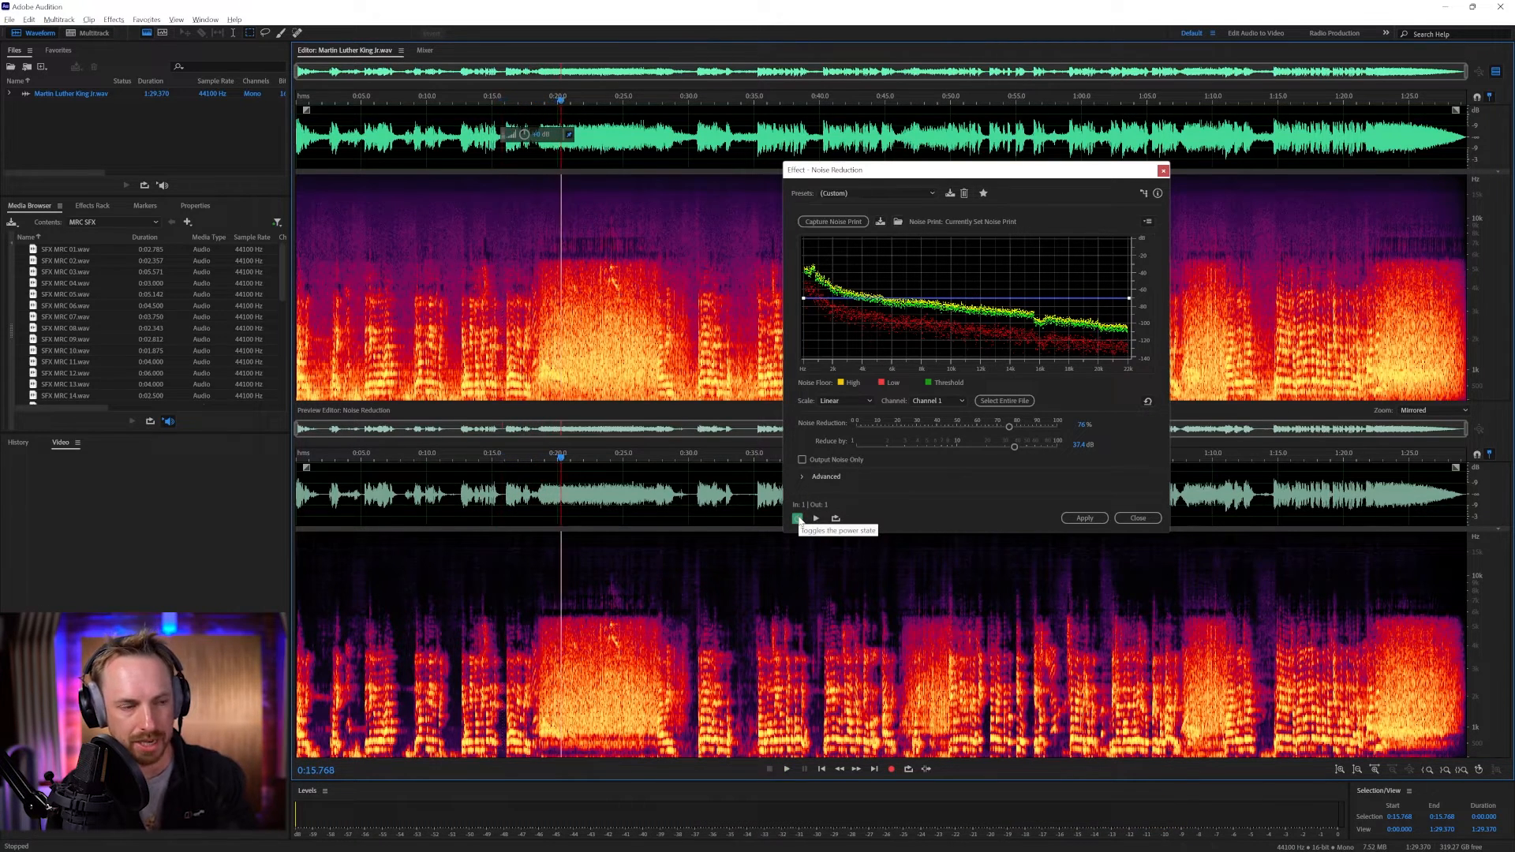
click(797, 520)
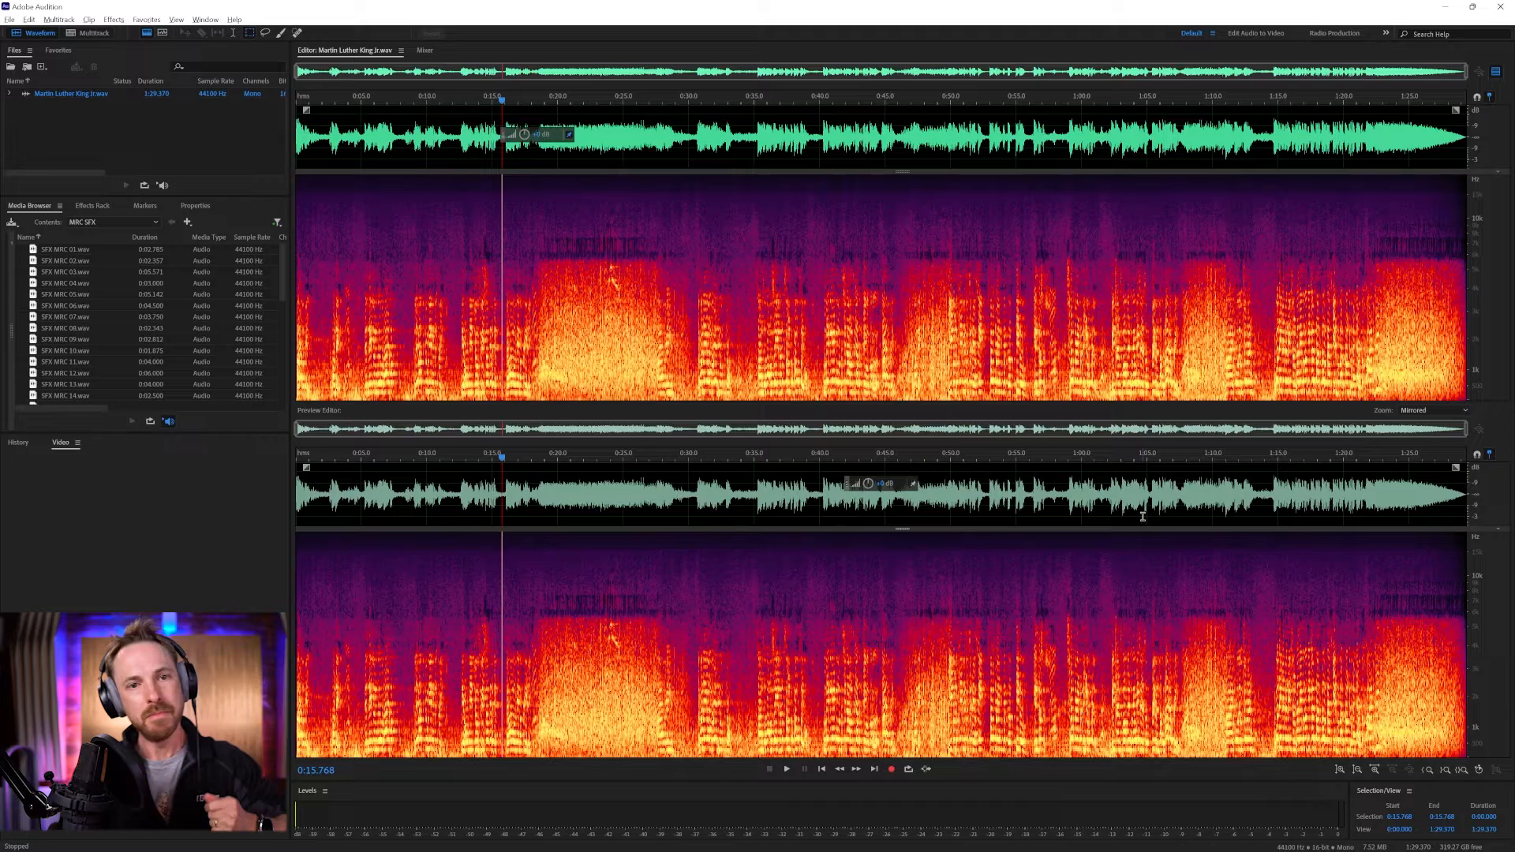
mouse_move(907, 410)
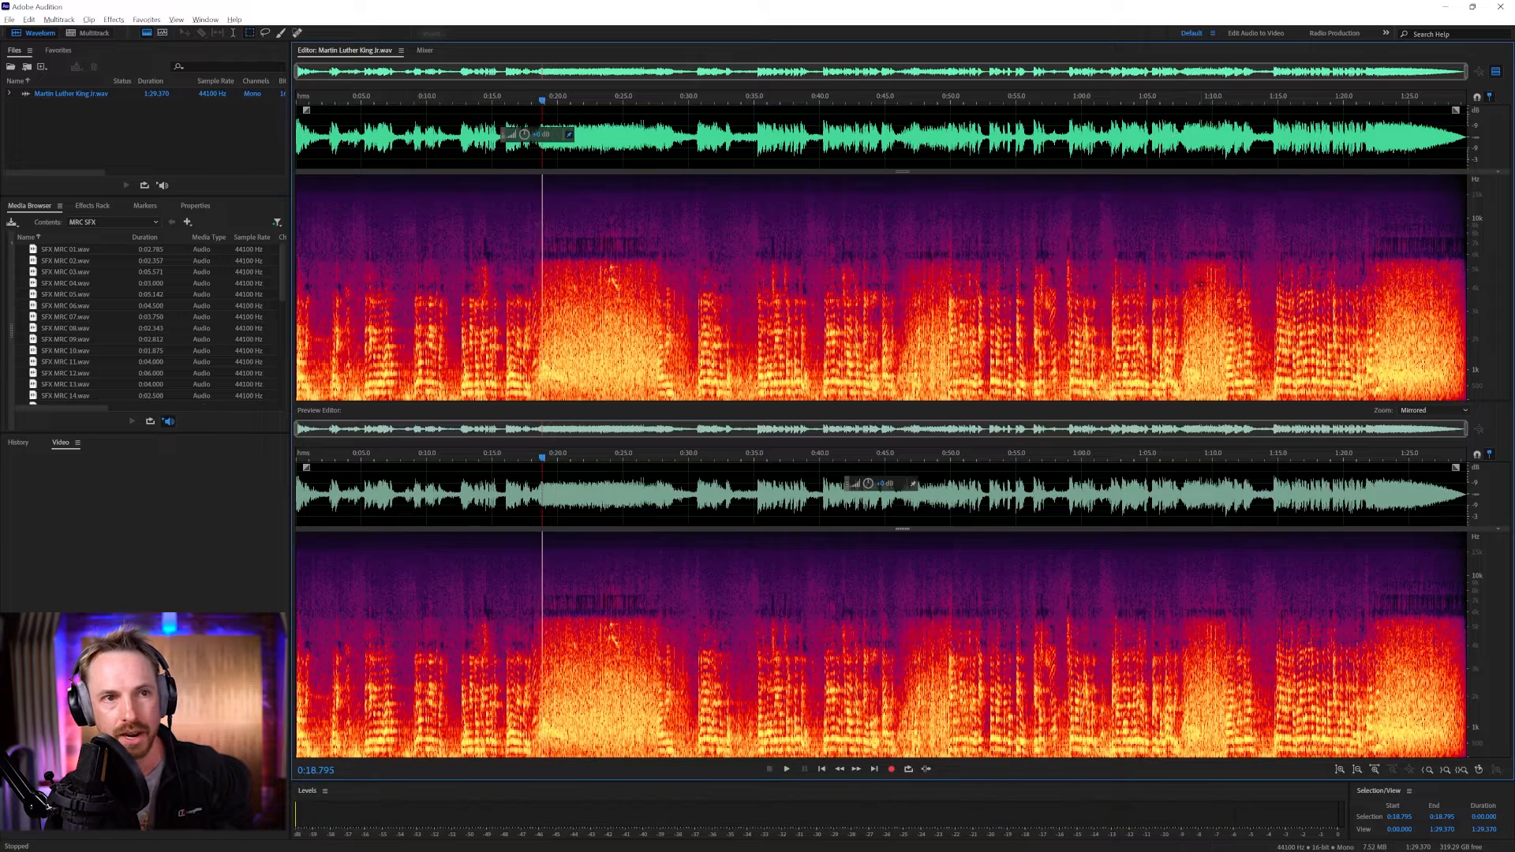
click(786, 768)
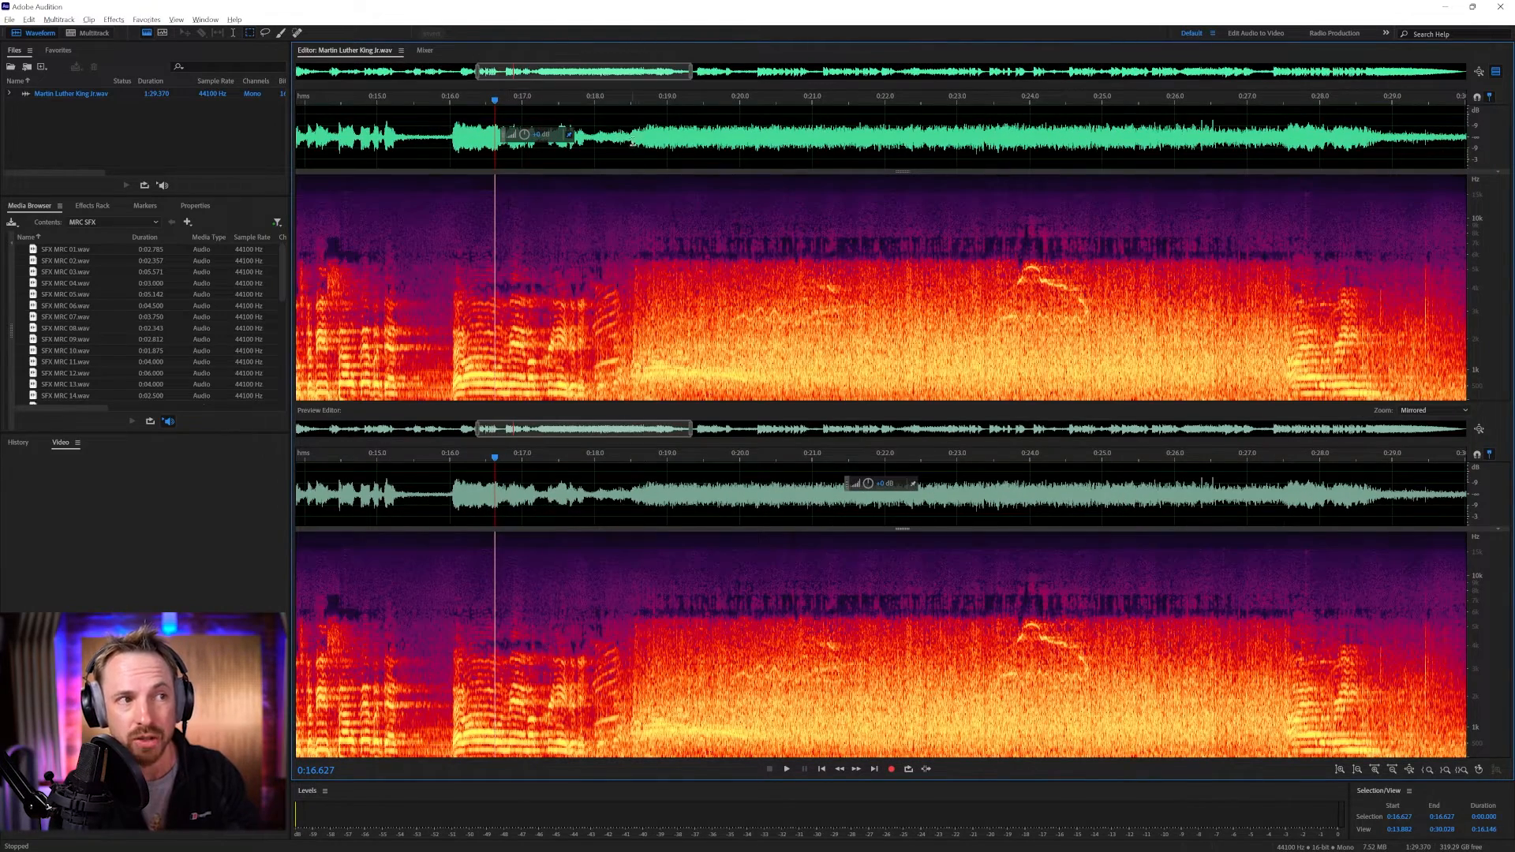
Select the applause near 0:19 and learn a Sound Remover model from it.
click(786, 768)
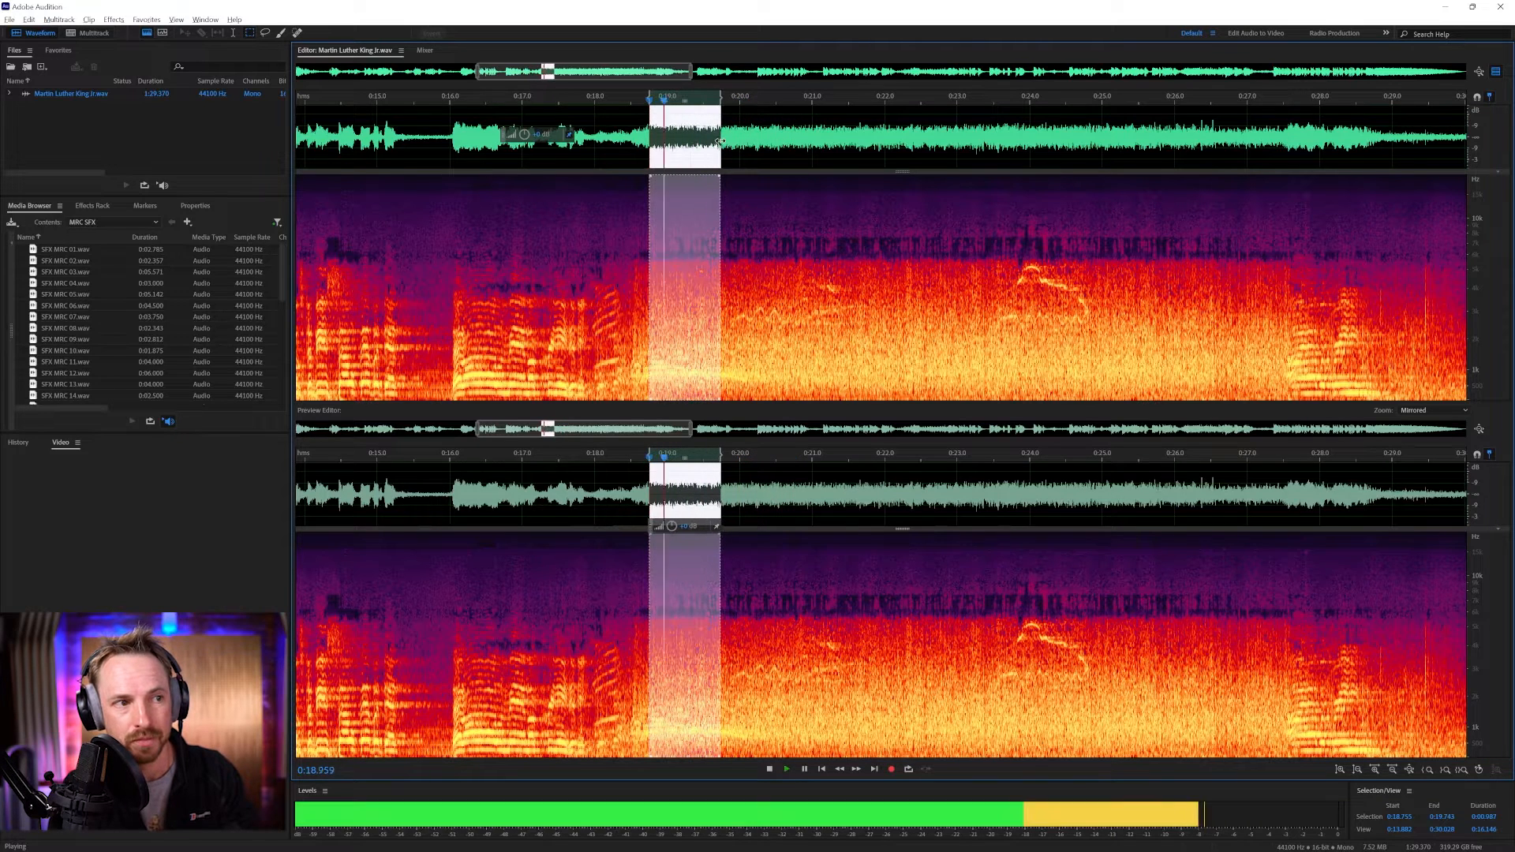
click(770, 768)
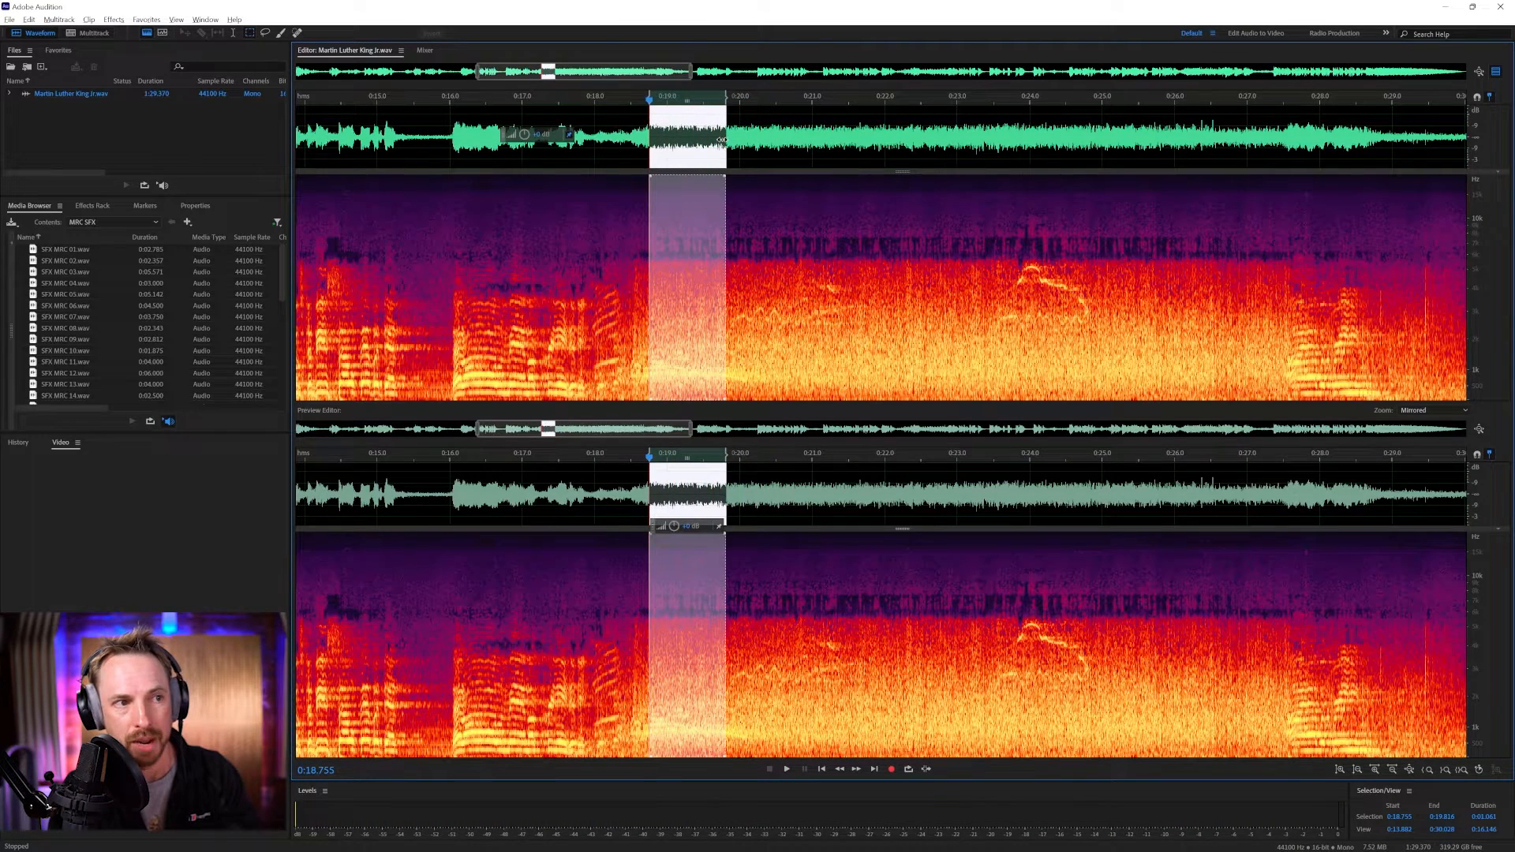
click(113, 19)
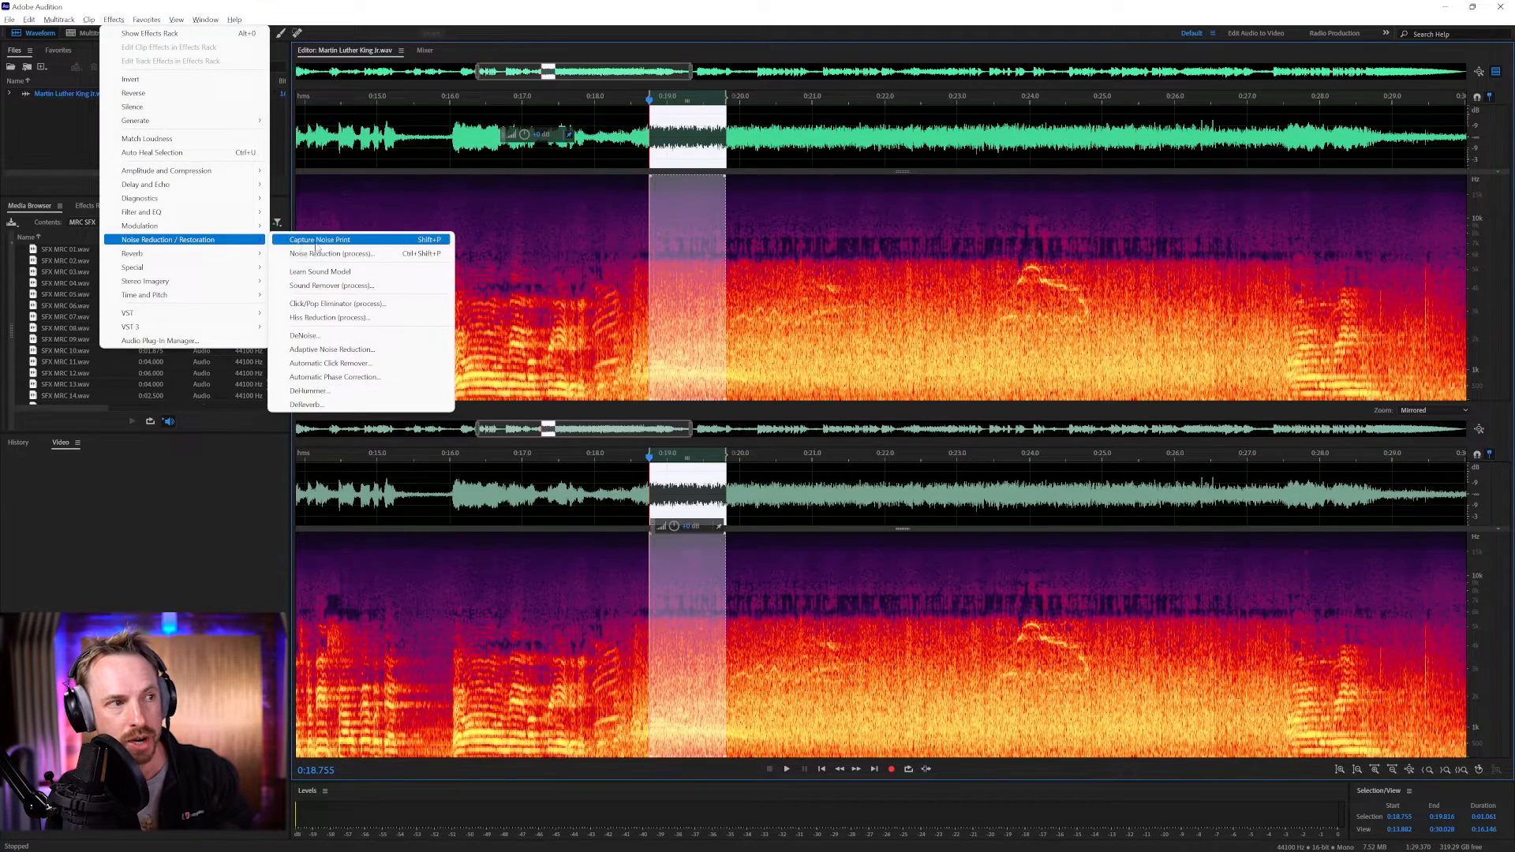
click(333, 285)
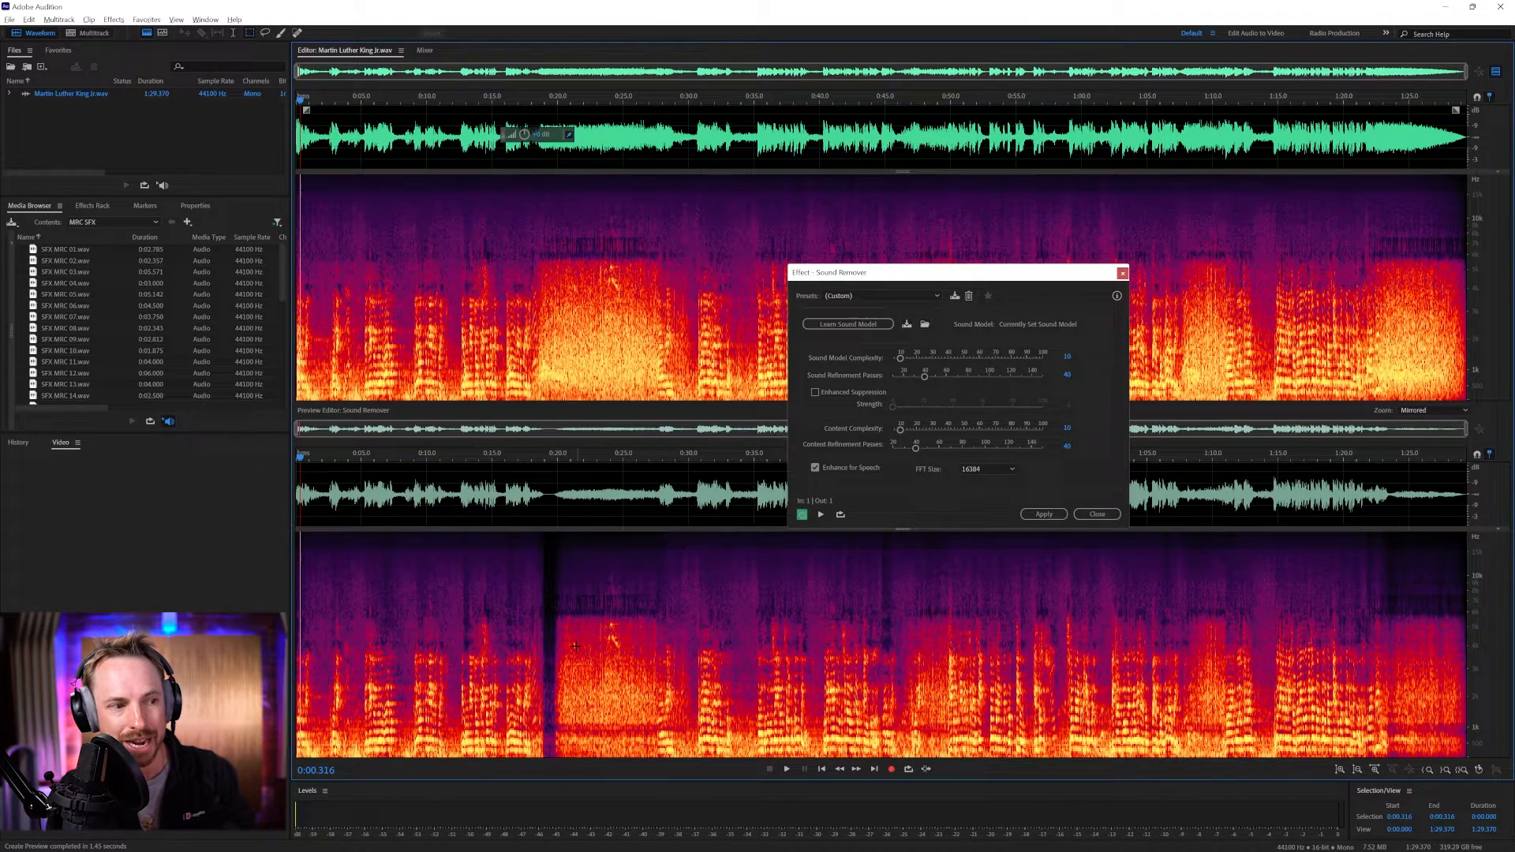
mouse_move(611, 474)
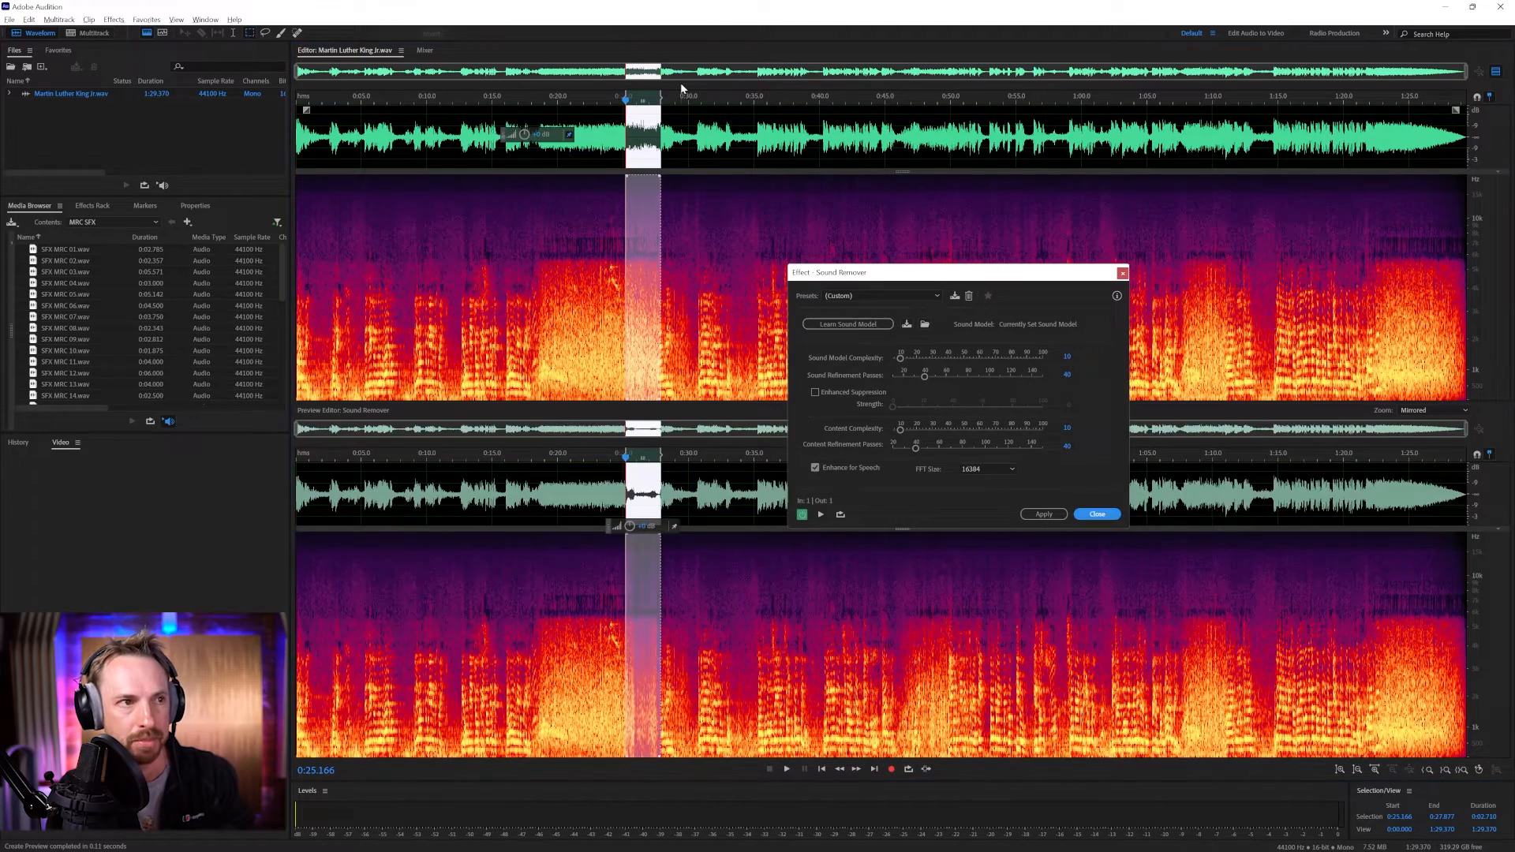
click(1043, 513)
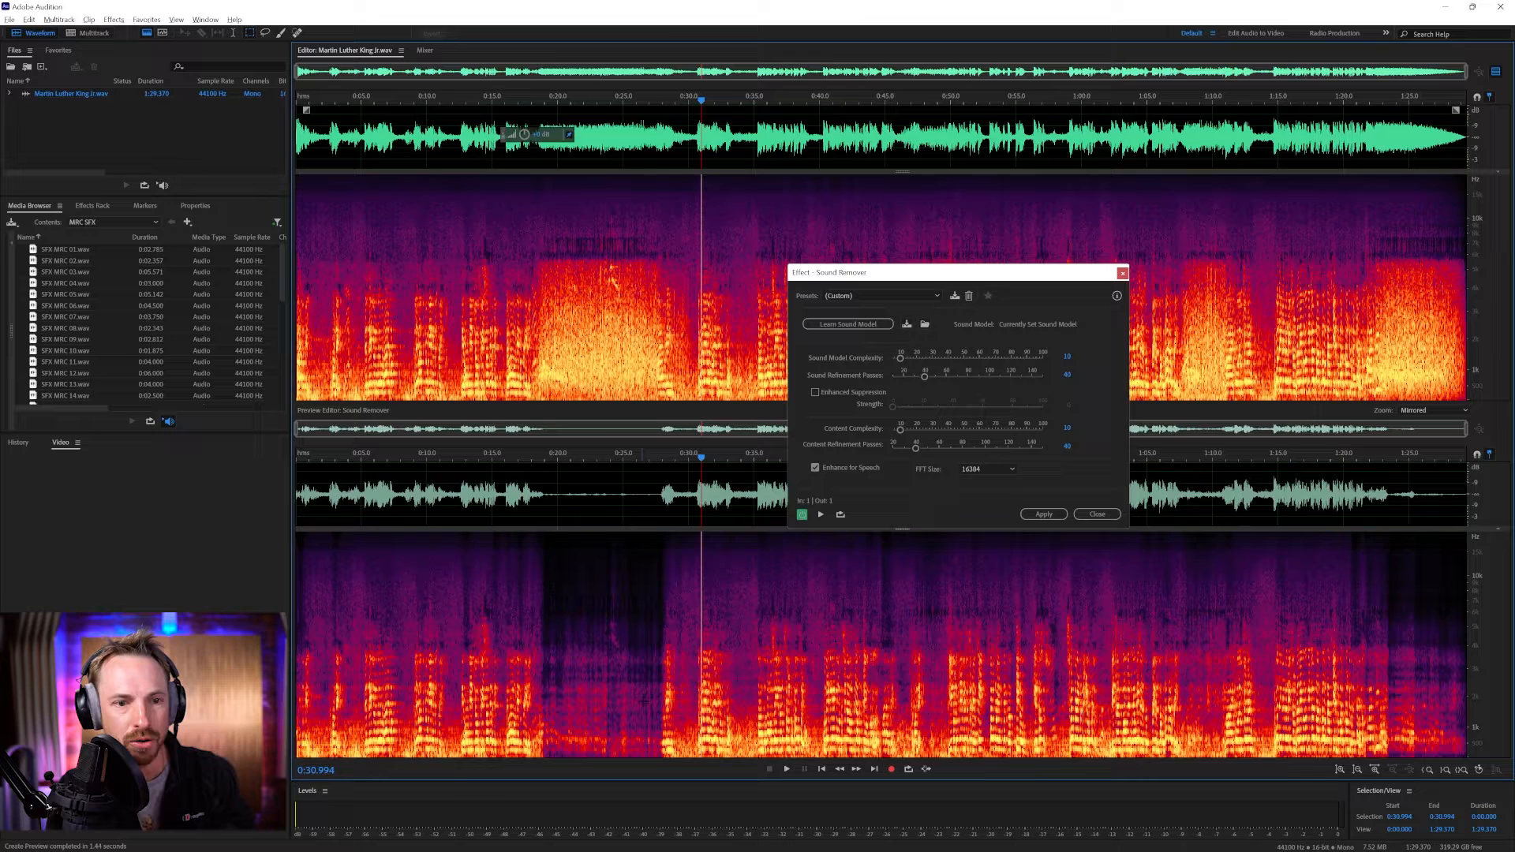
mouse_move(522, 155)
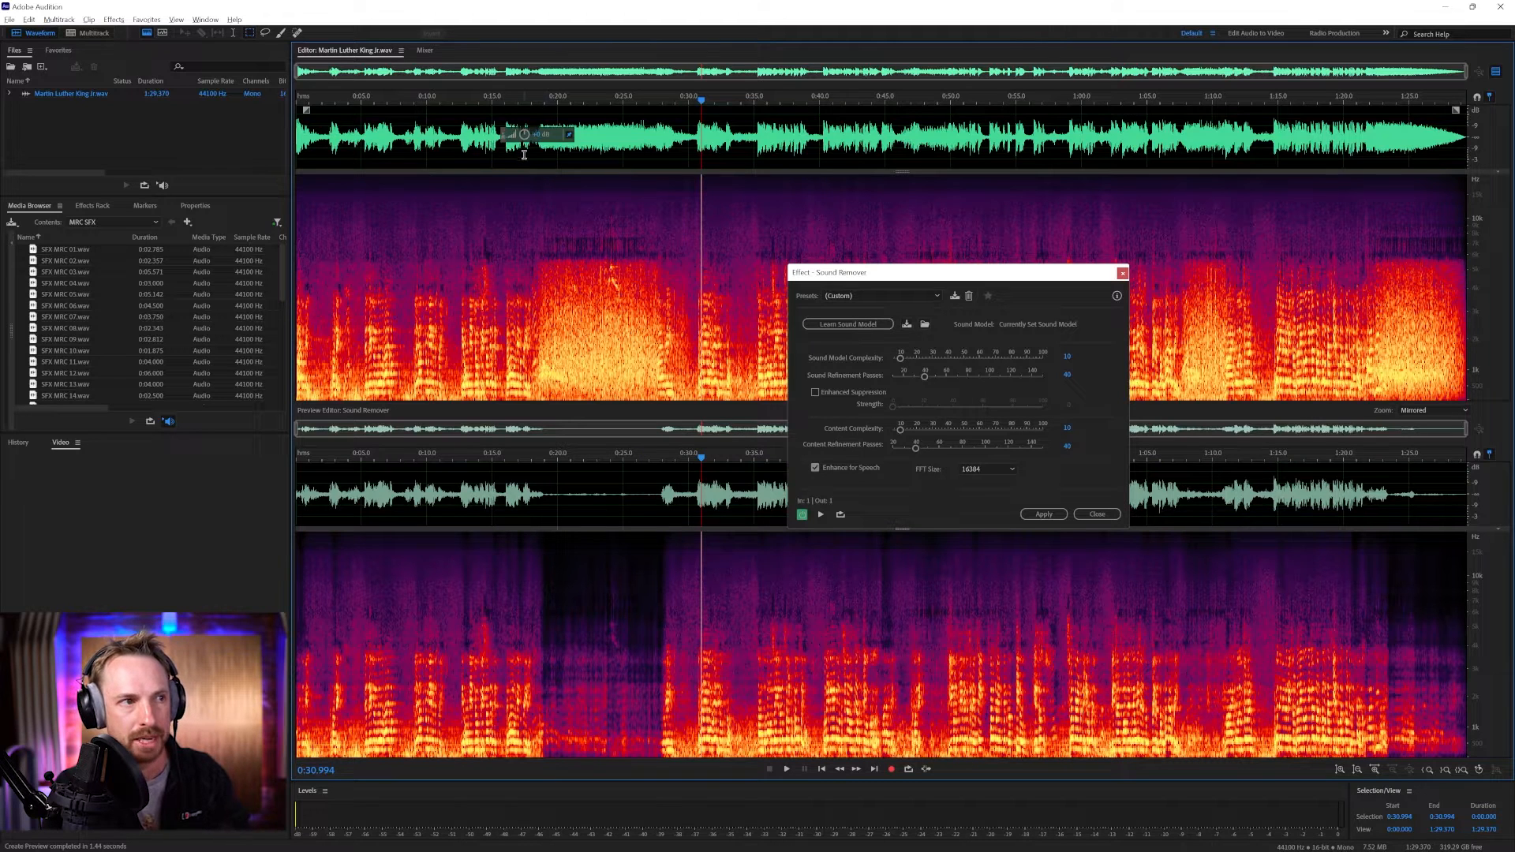
Preview the speech from about 0:15 with clapping removal toggled off and on.
click(786, 769)
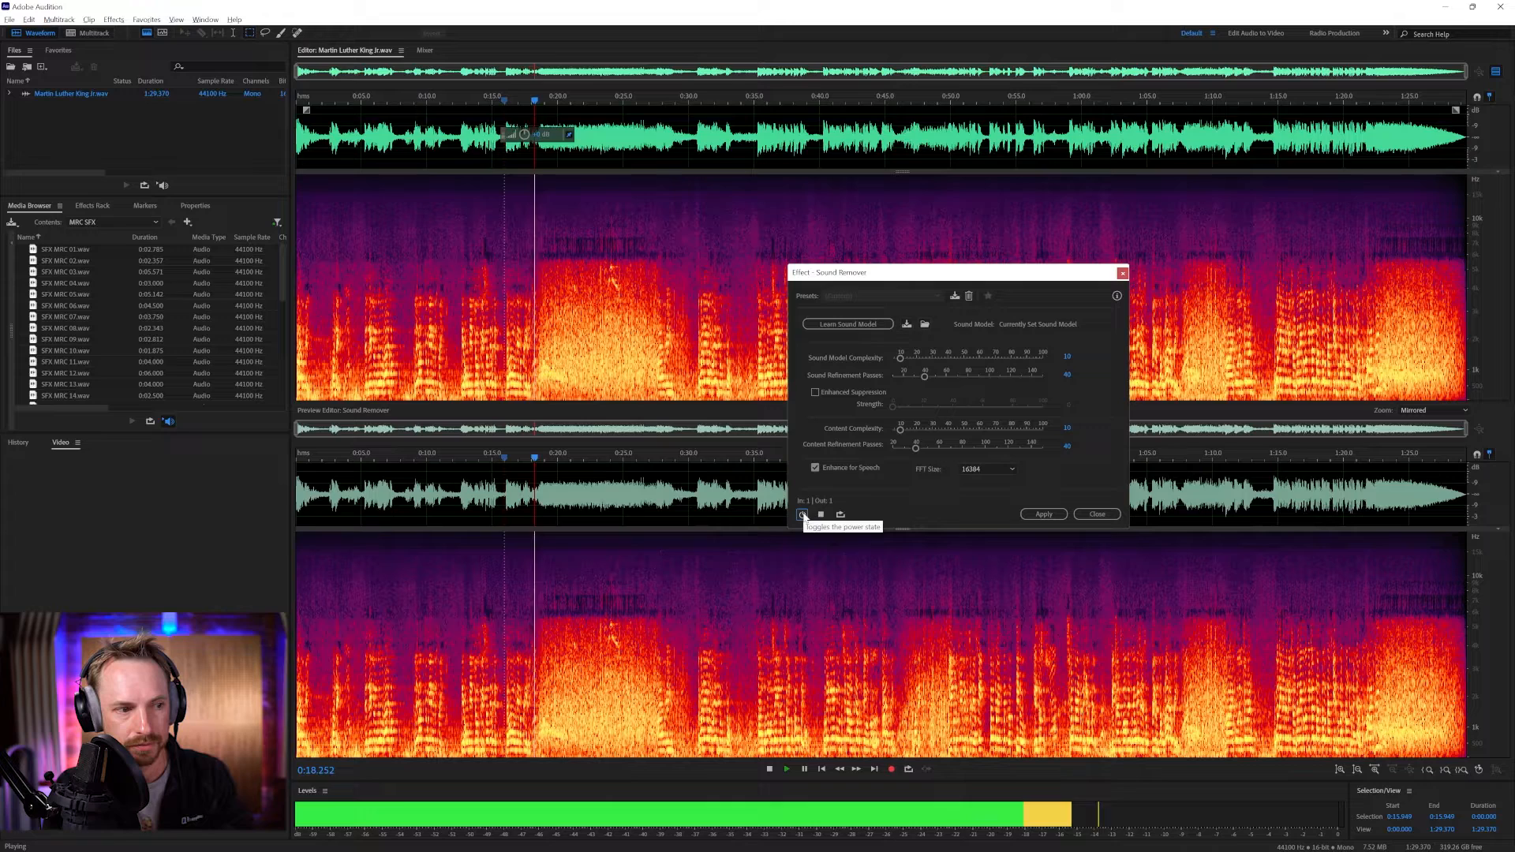
click(801, 513)
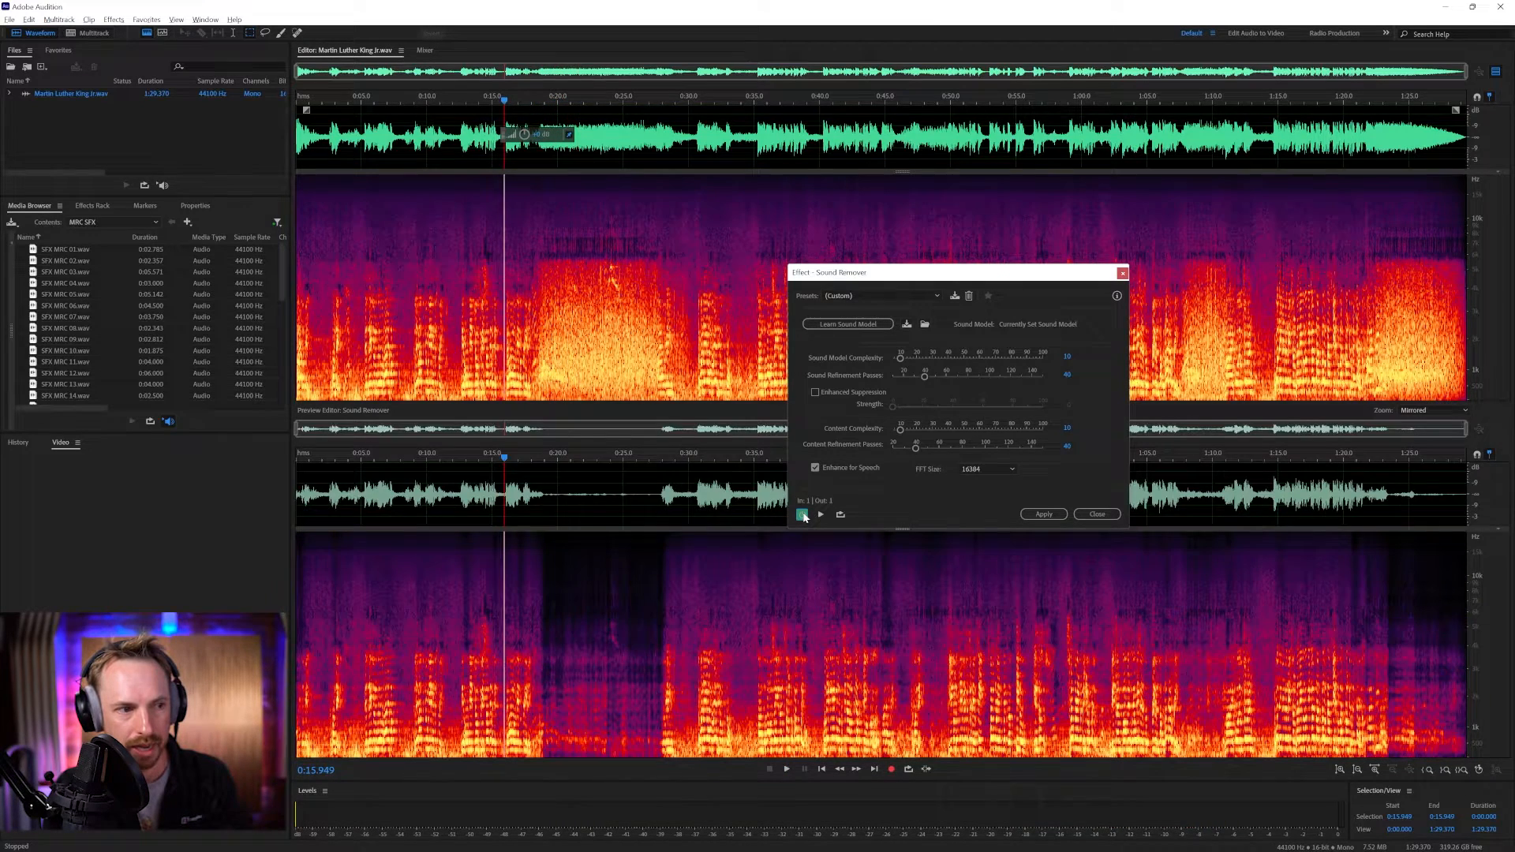
click(801, 513)
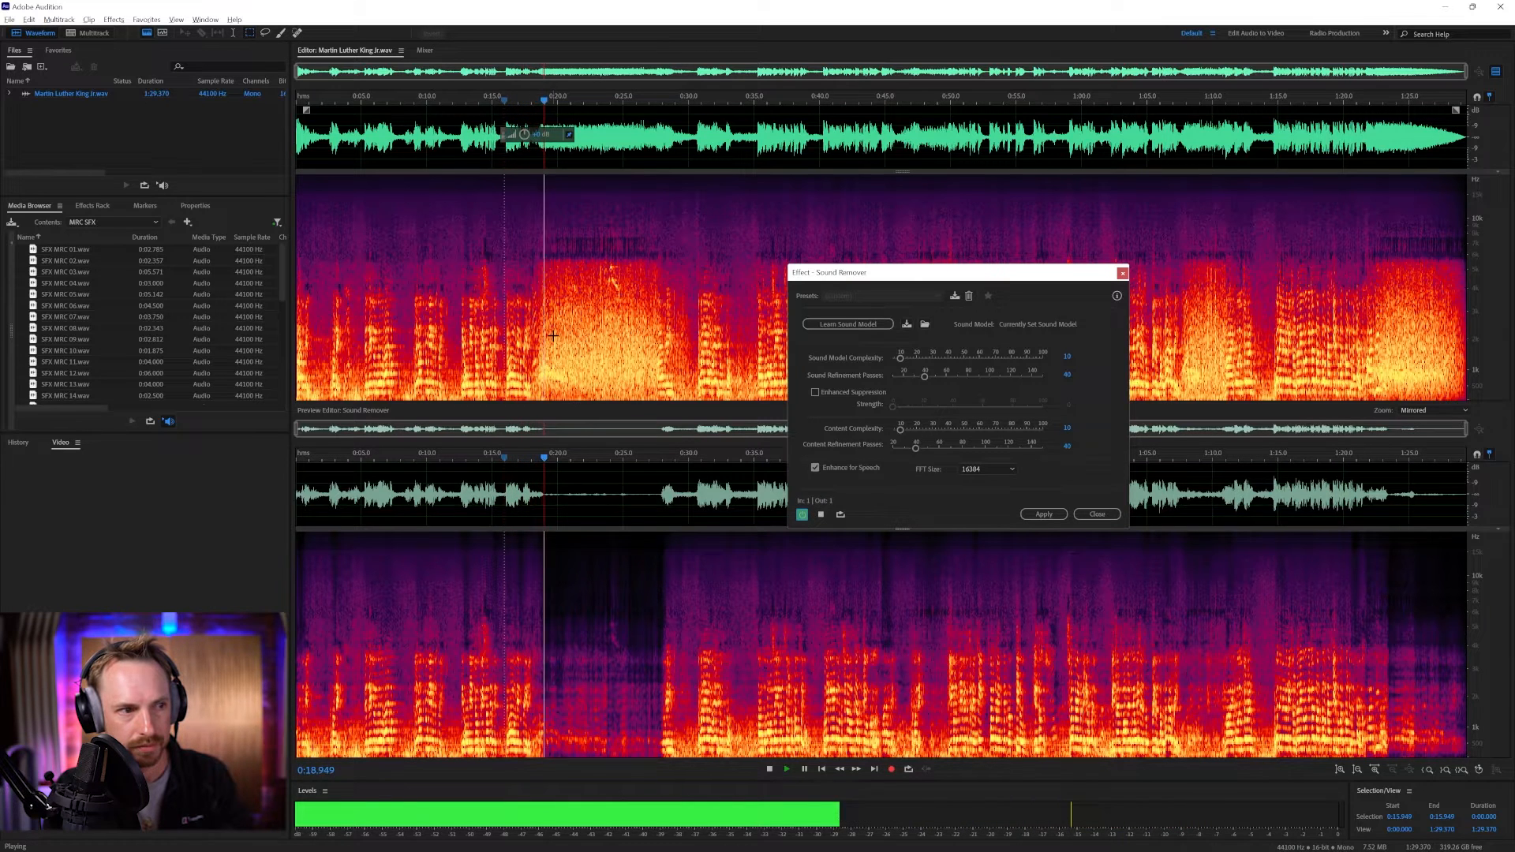
click(786, 767)
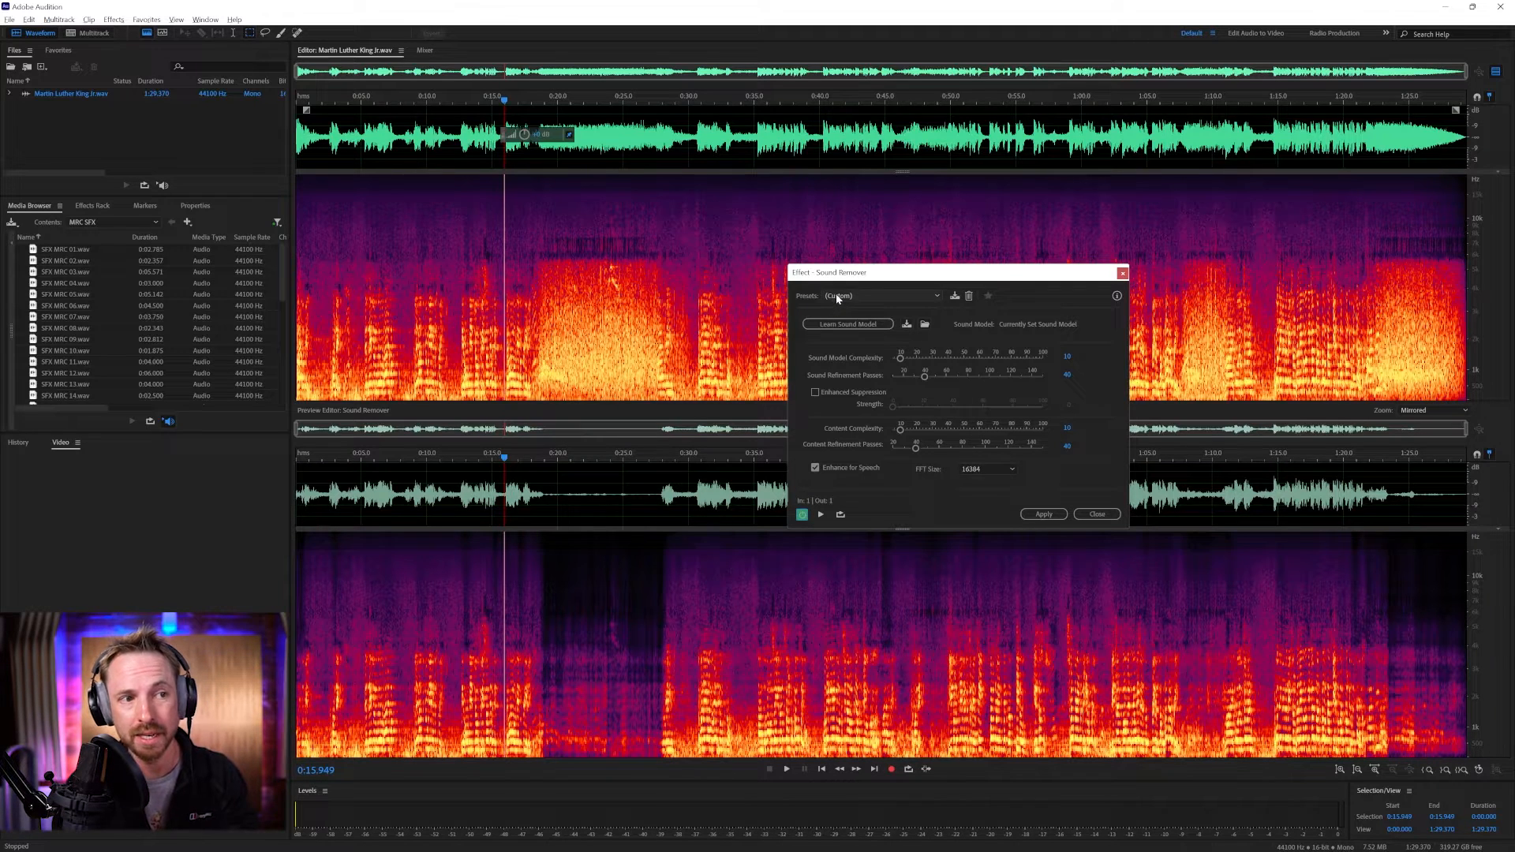
Apply the (Default) Sound Remover preset and turn Enhance for Speech back on.
click(877, 296)
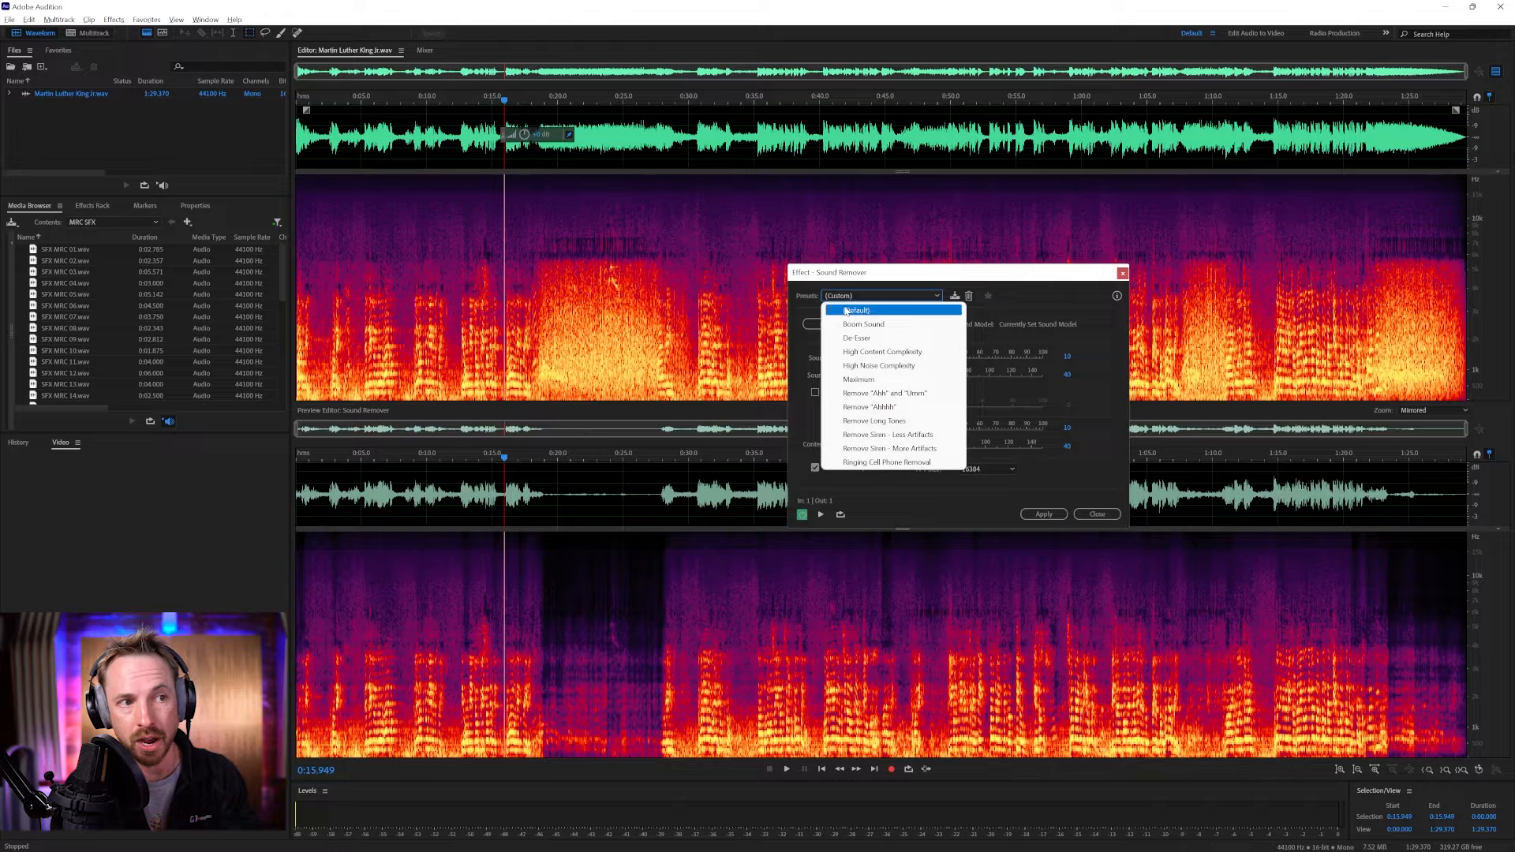
click(854, 309)
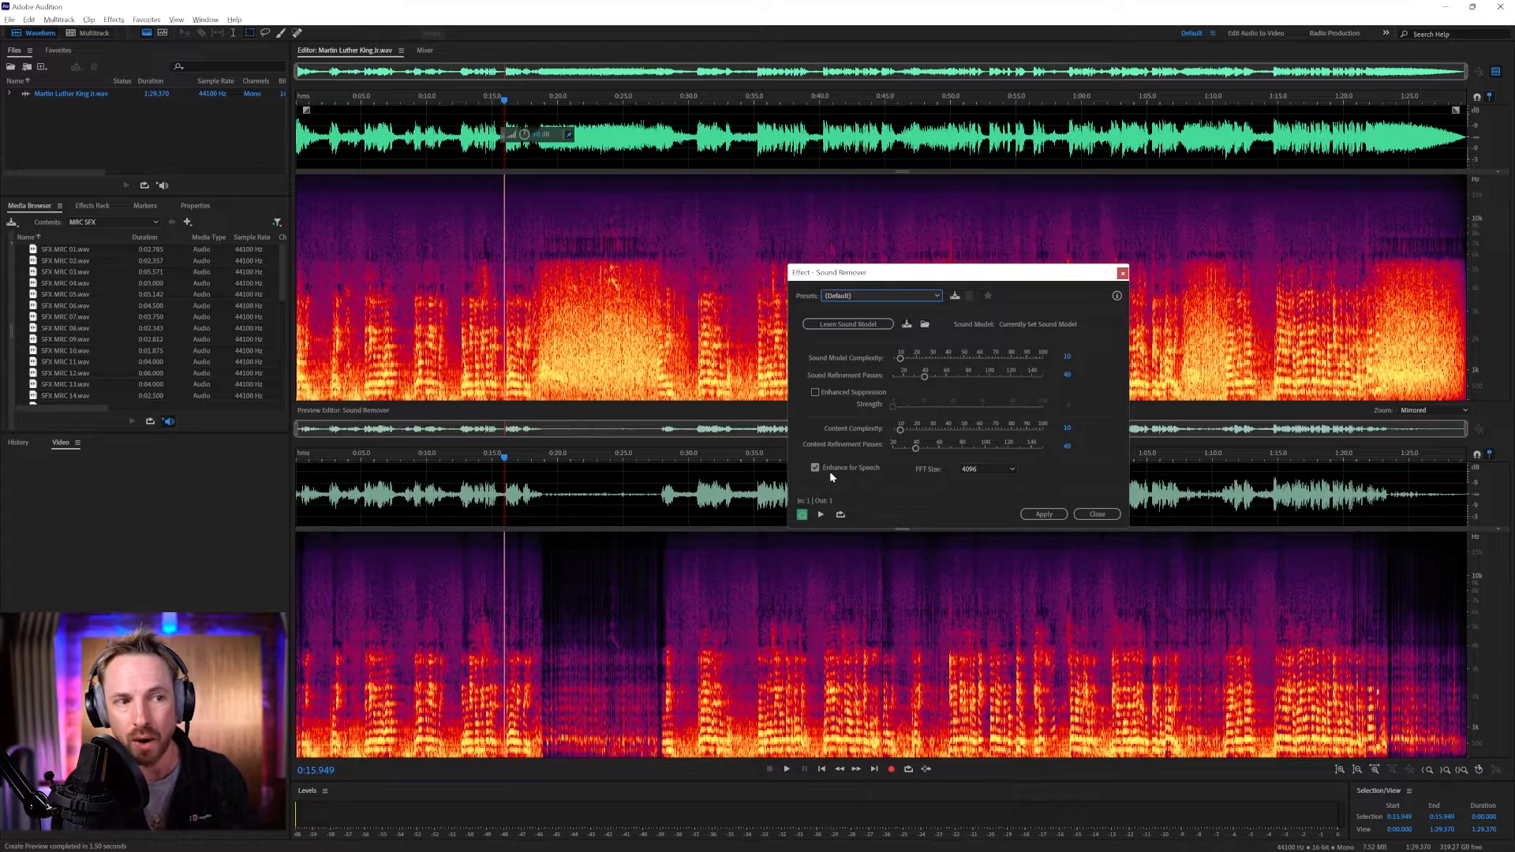
mouse_move(817, 468)
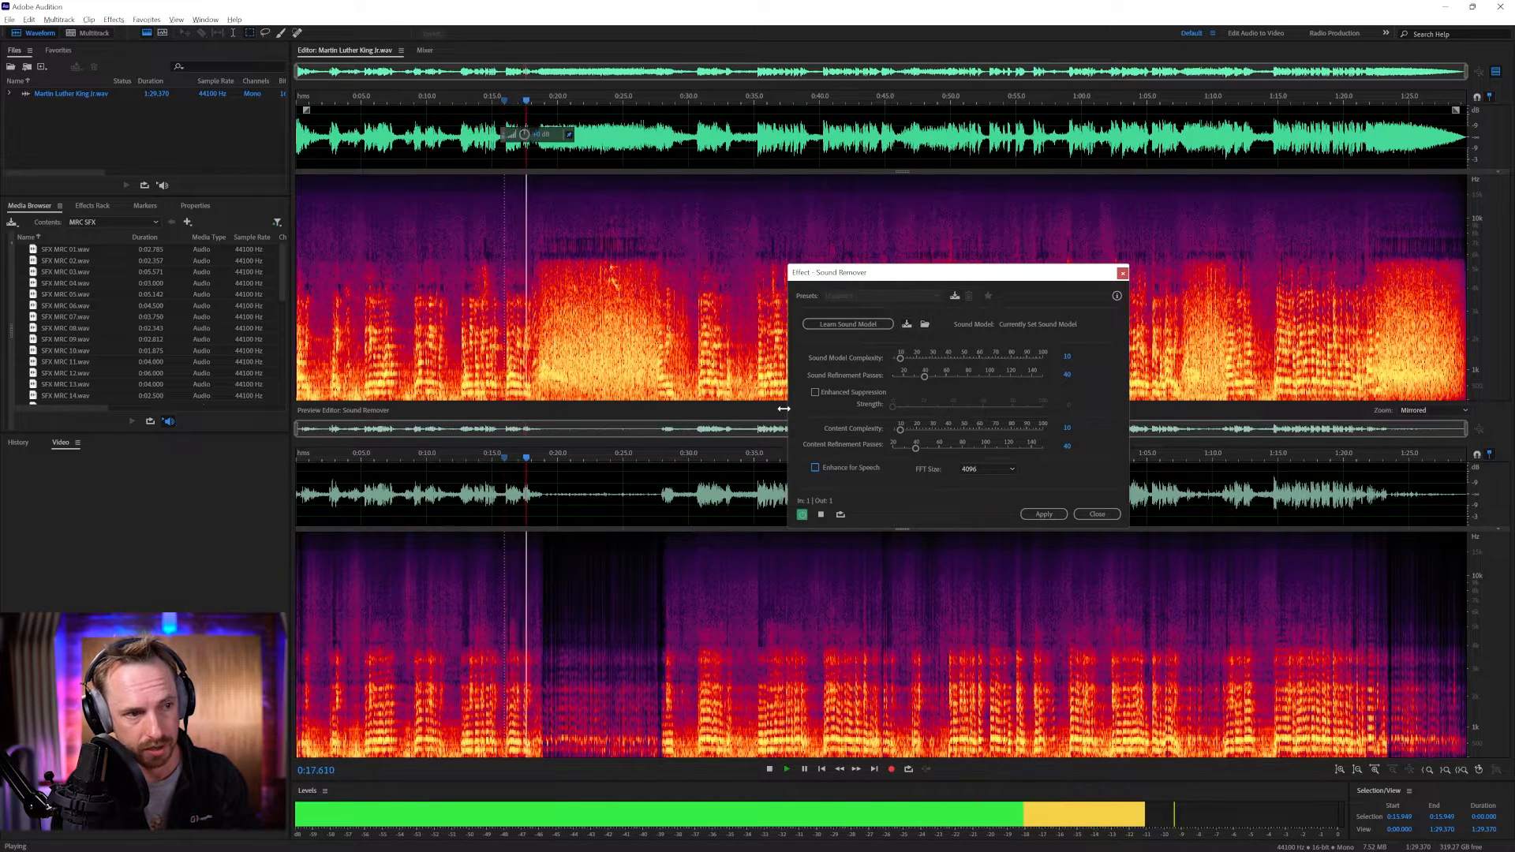
click(815, 468)
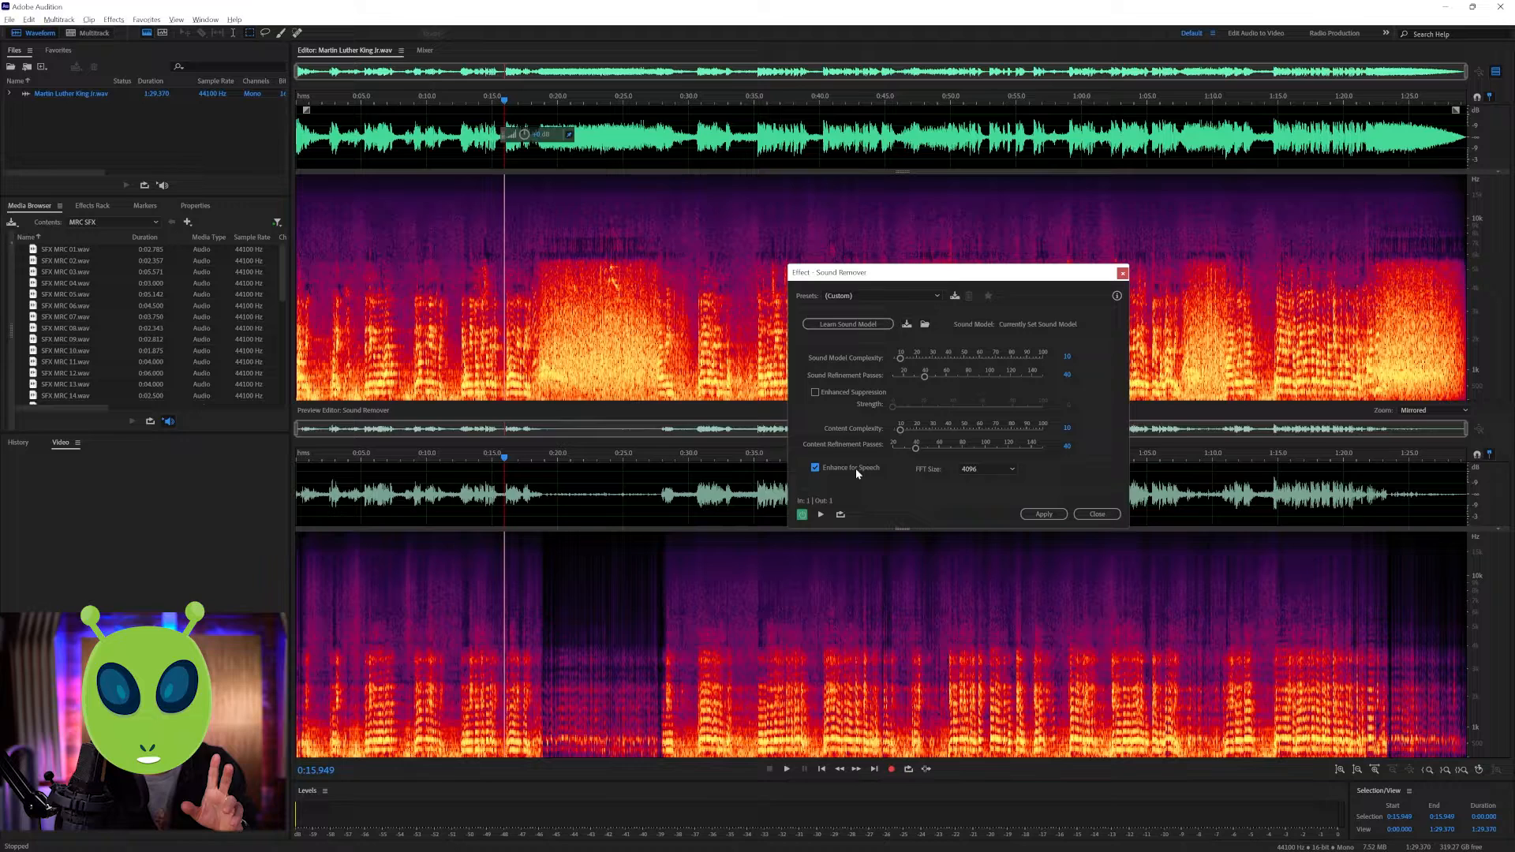
click(819, 514)
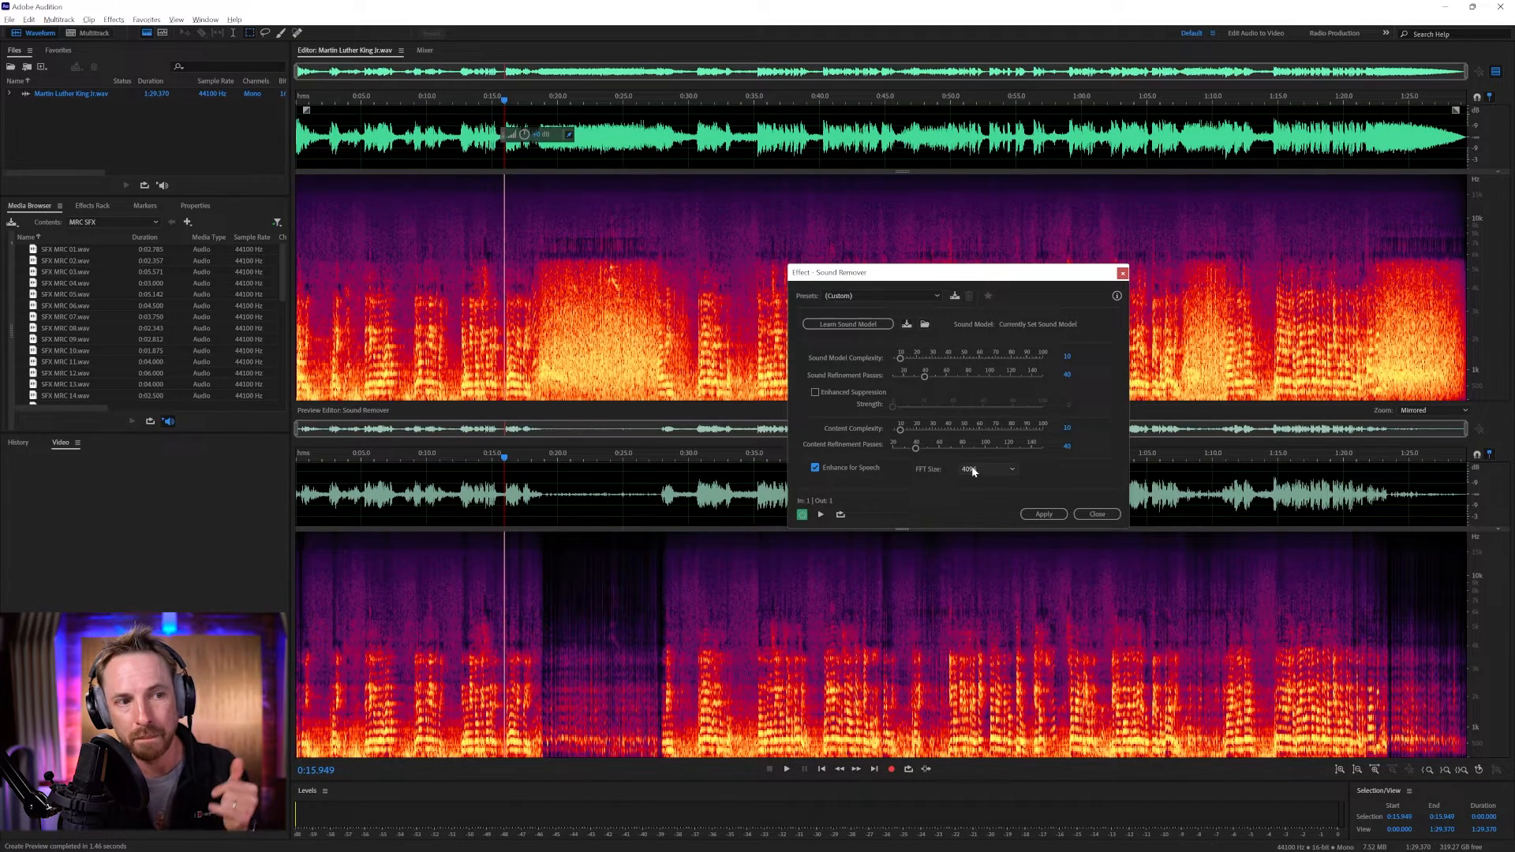
Pick a new size from the Sound Remover's FFT Size list.
click(986, 469)
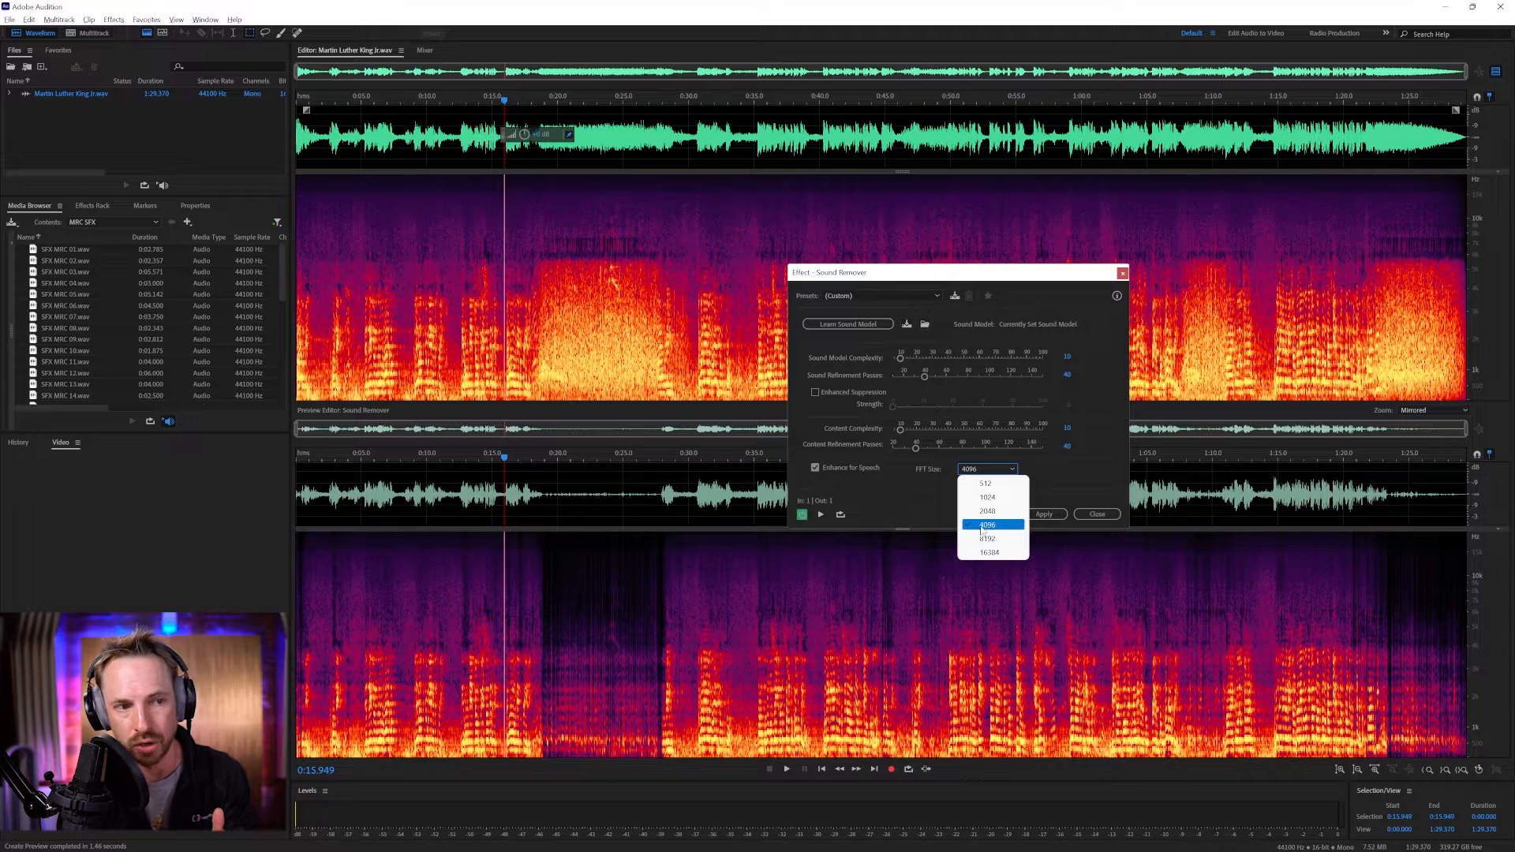
click(989, 551)
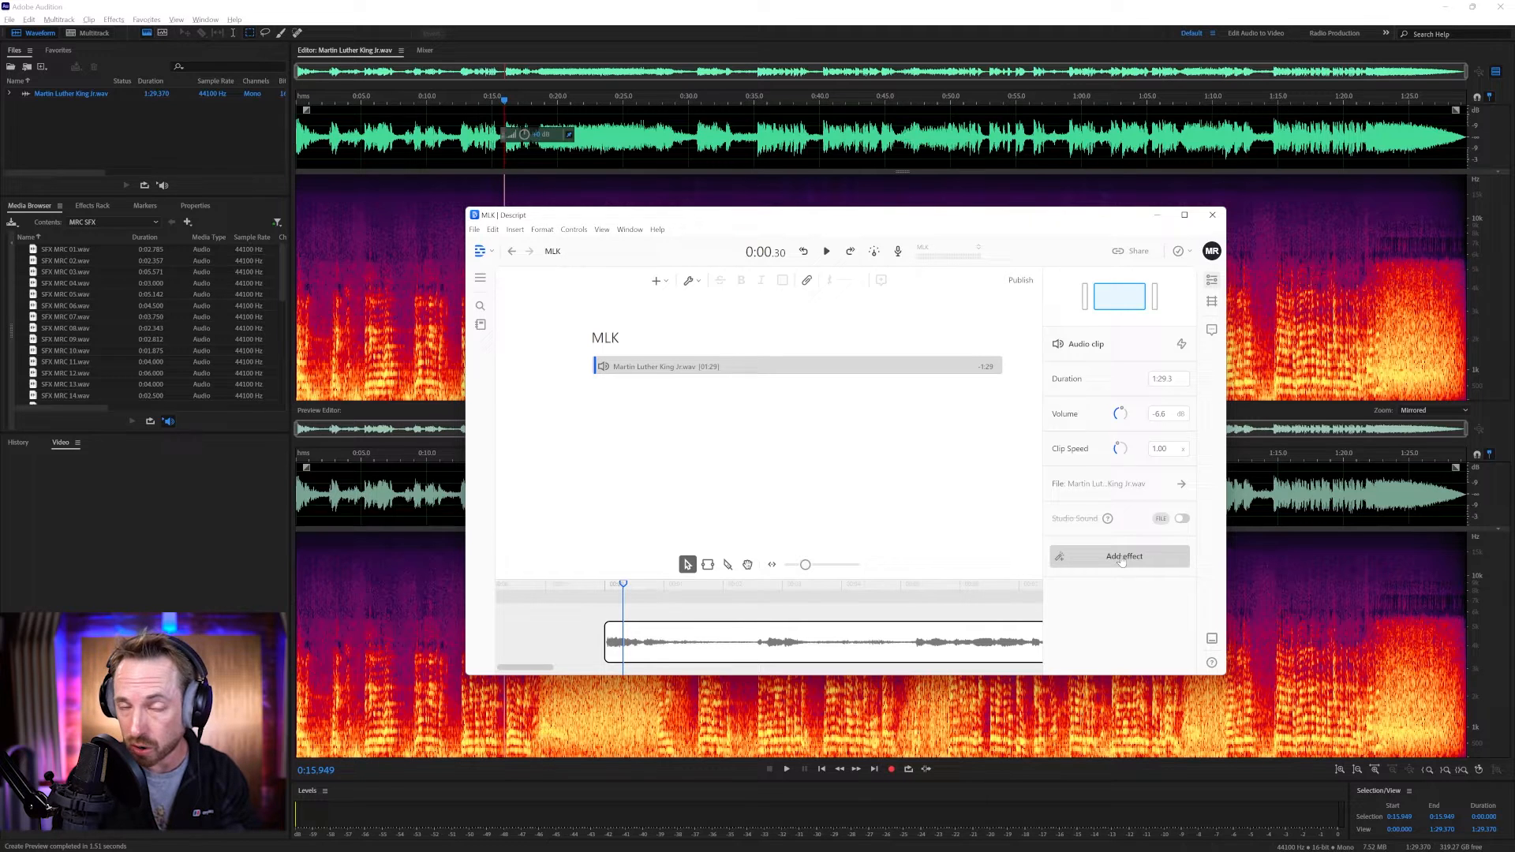
Switch on Studio Sound for the MLK speech clip at 100% intensity.
click(1123, 556)
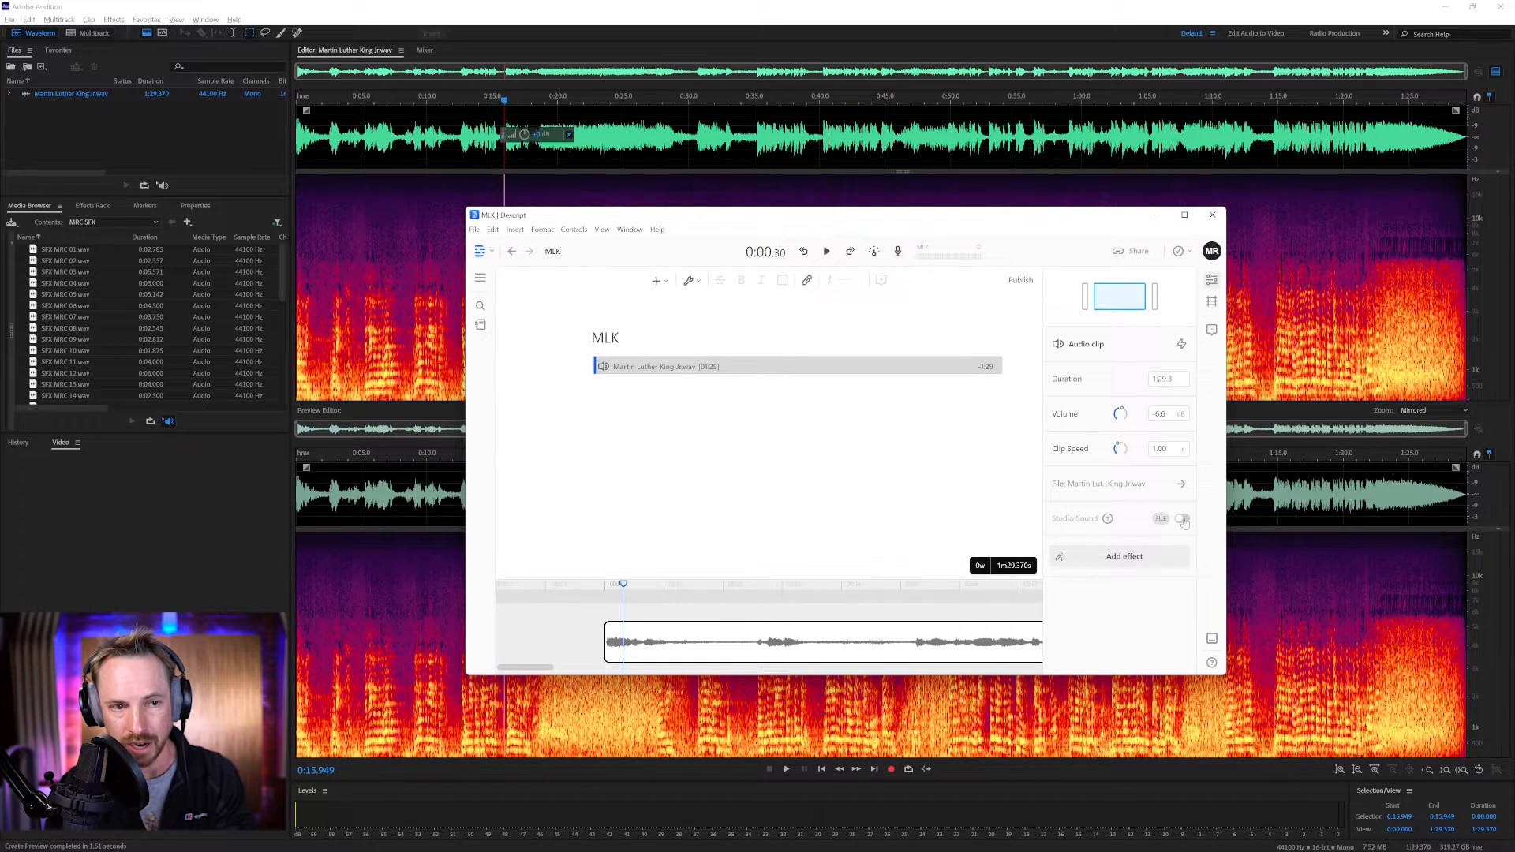
click(1180, 520)
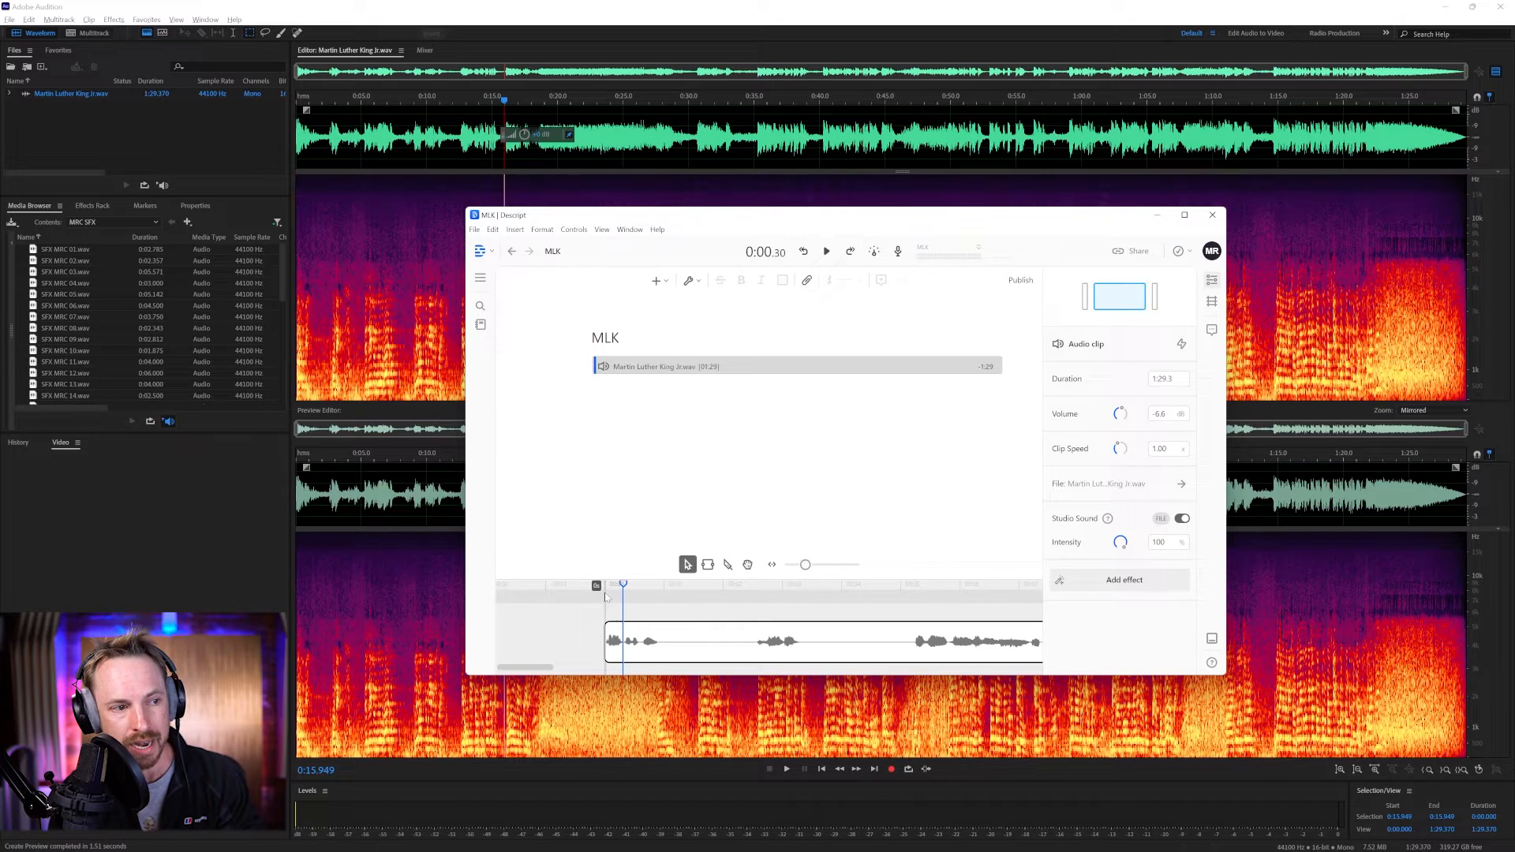
Play the speech toggling Studio Sound off and on, lowering intensity to 69%.
click(826, 251)
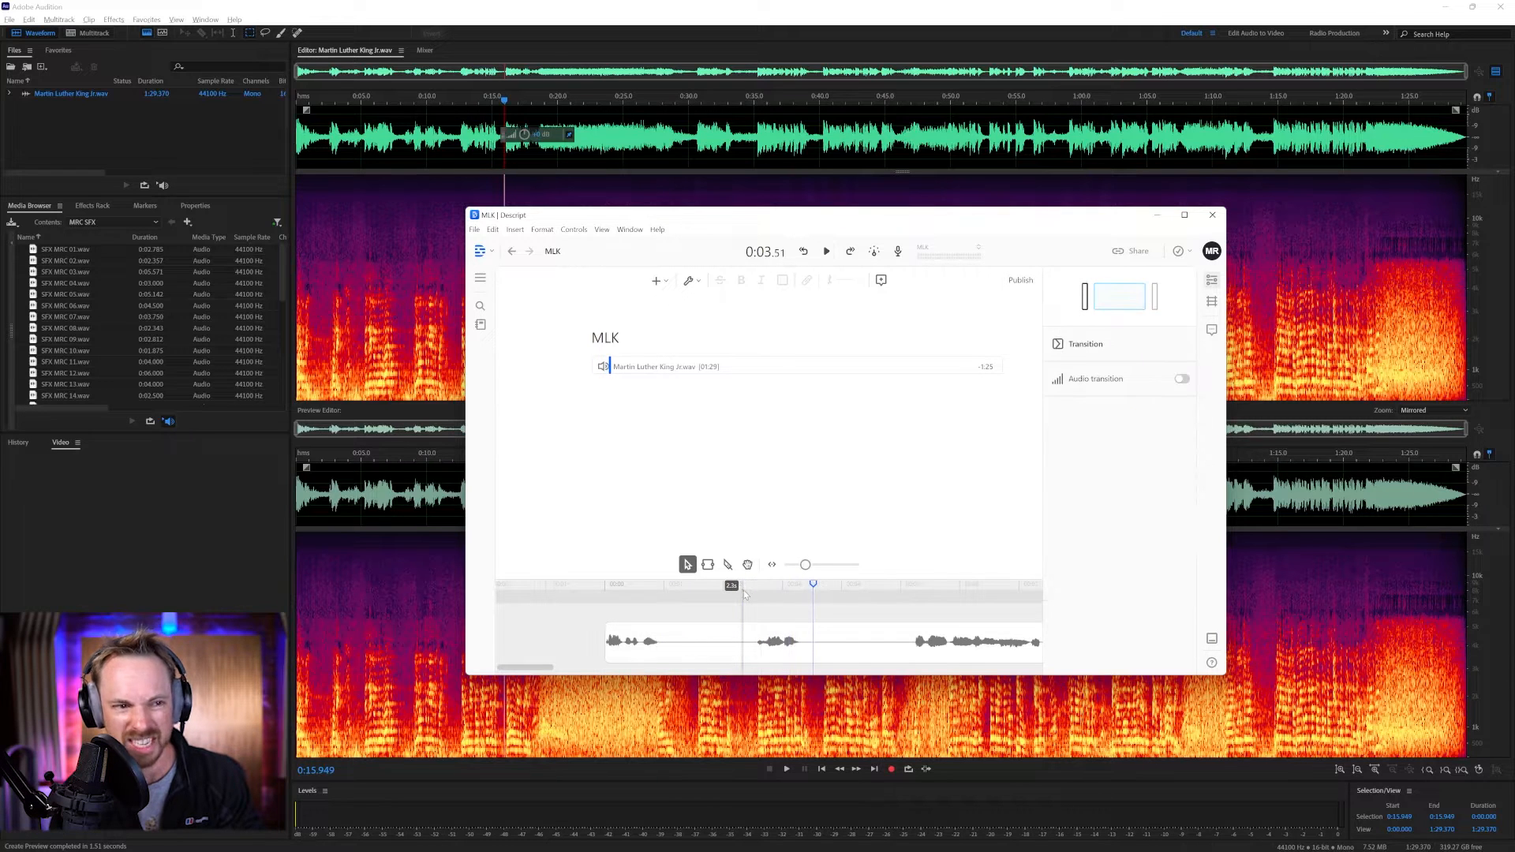
click(825, 251)
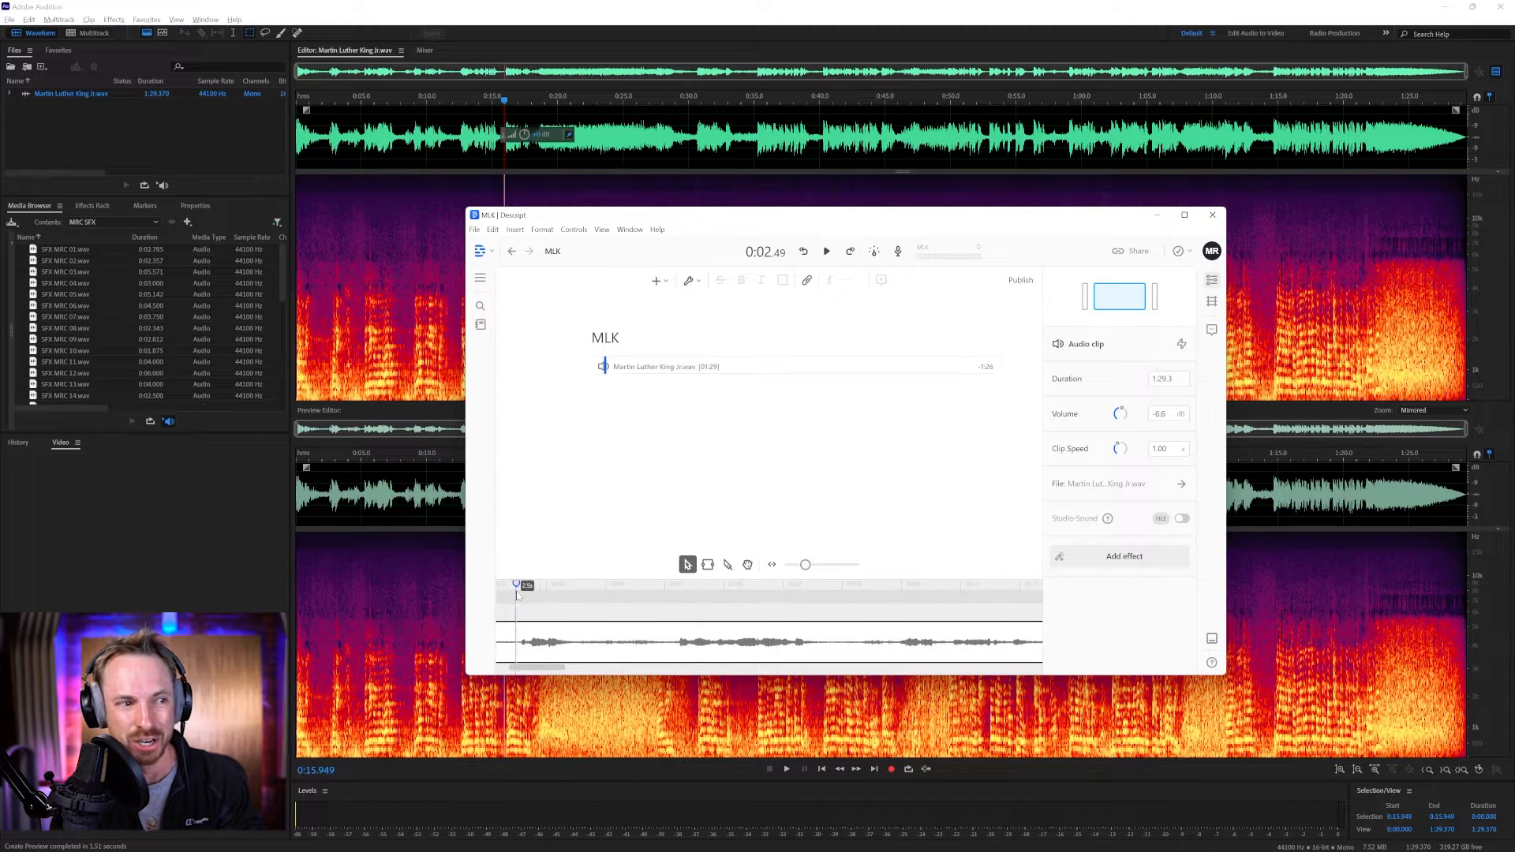
click(826, 251)
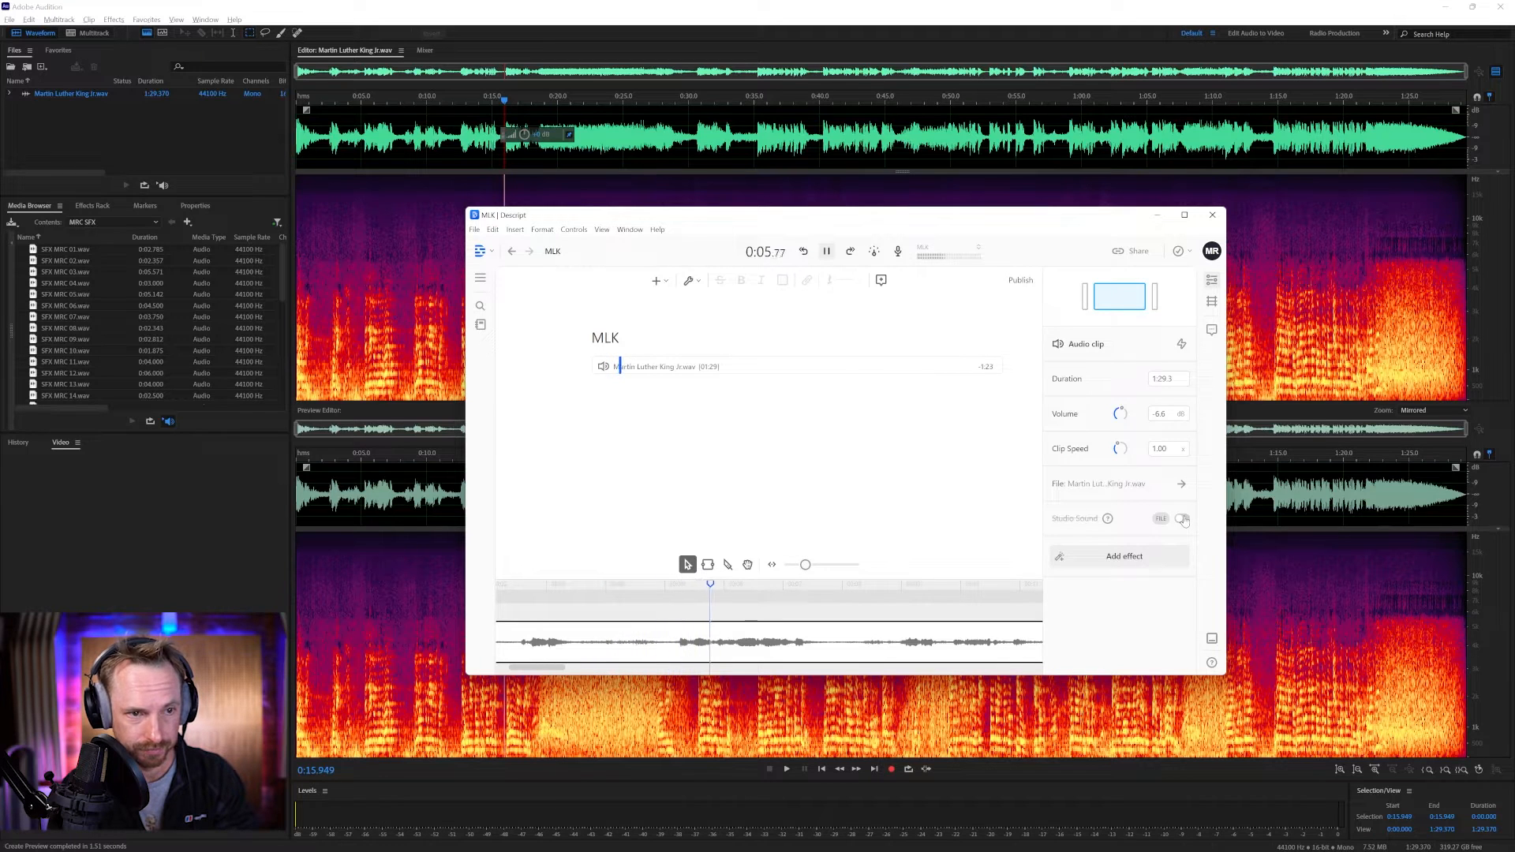
click(1181, 518)
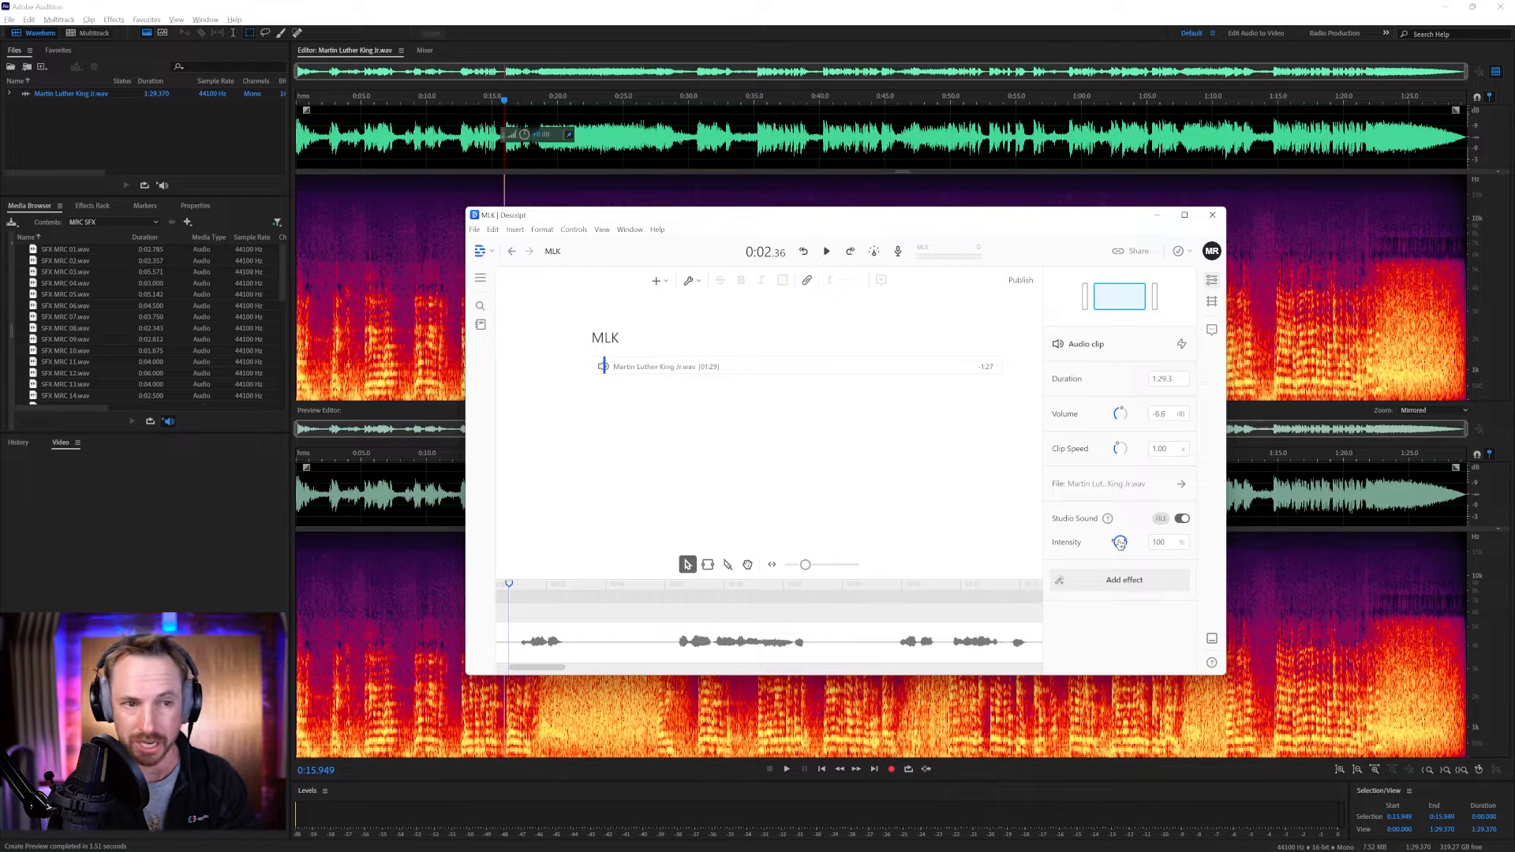
click(826, 251)
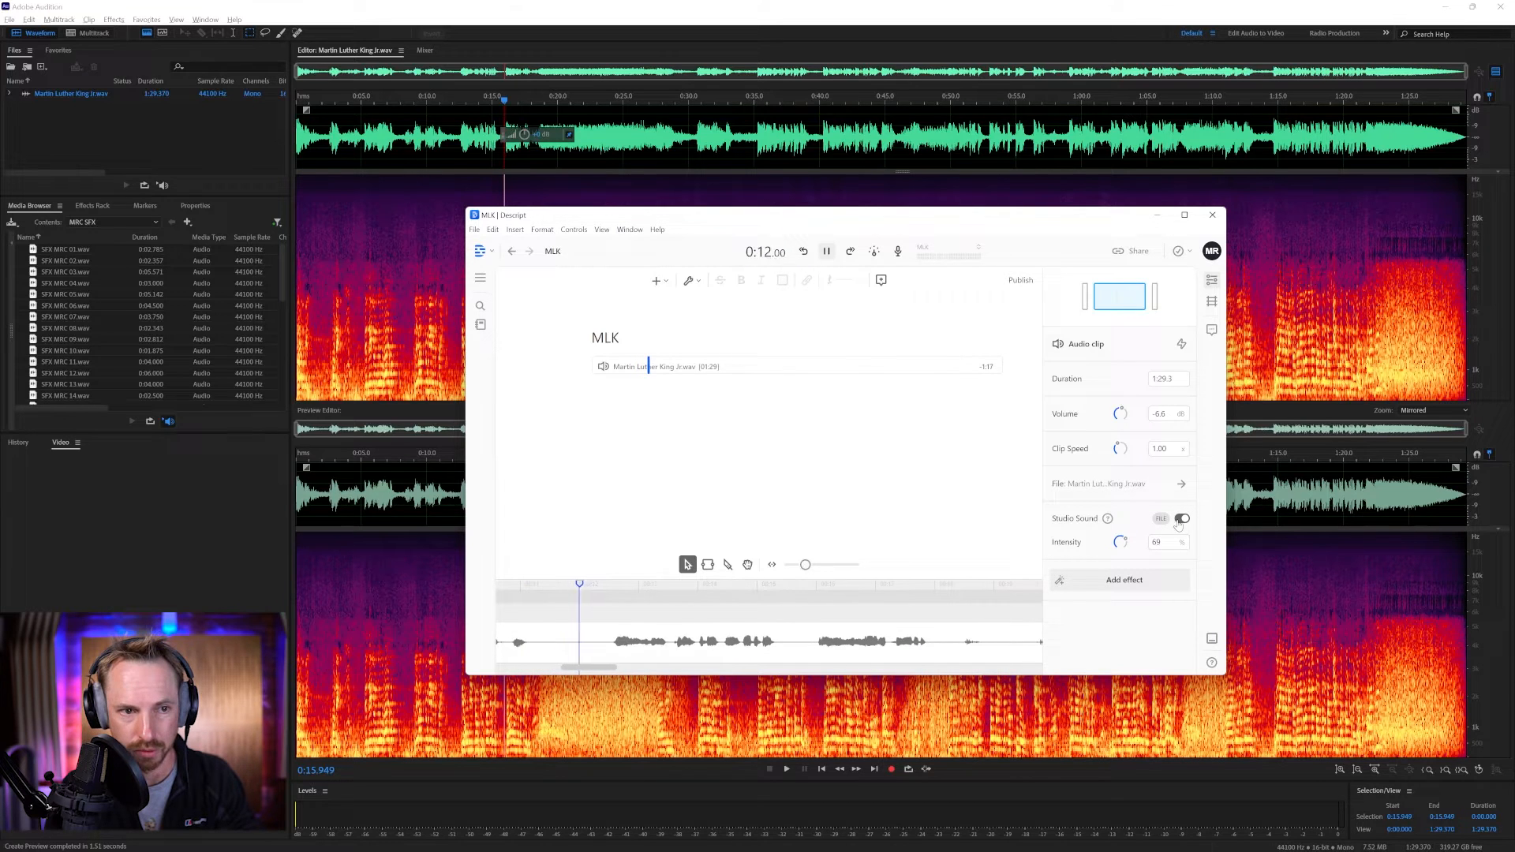
click(1180, 519)
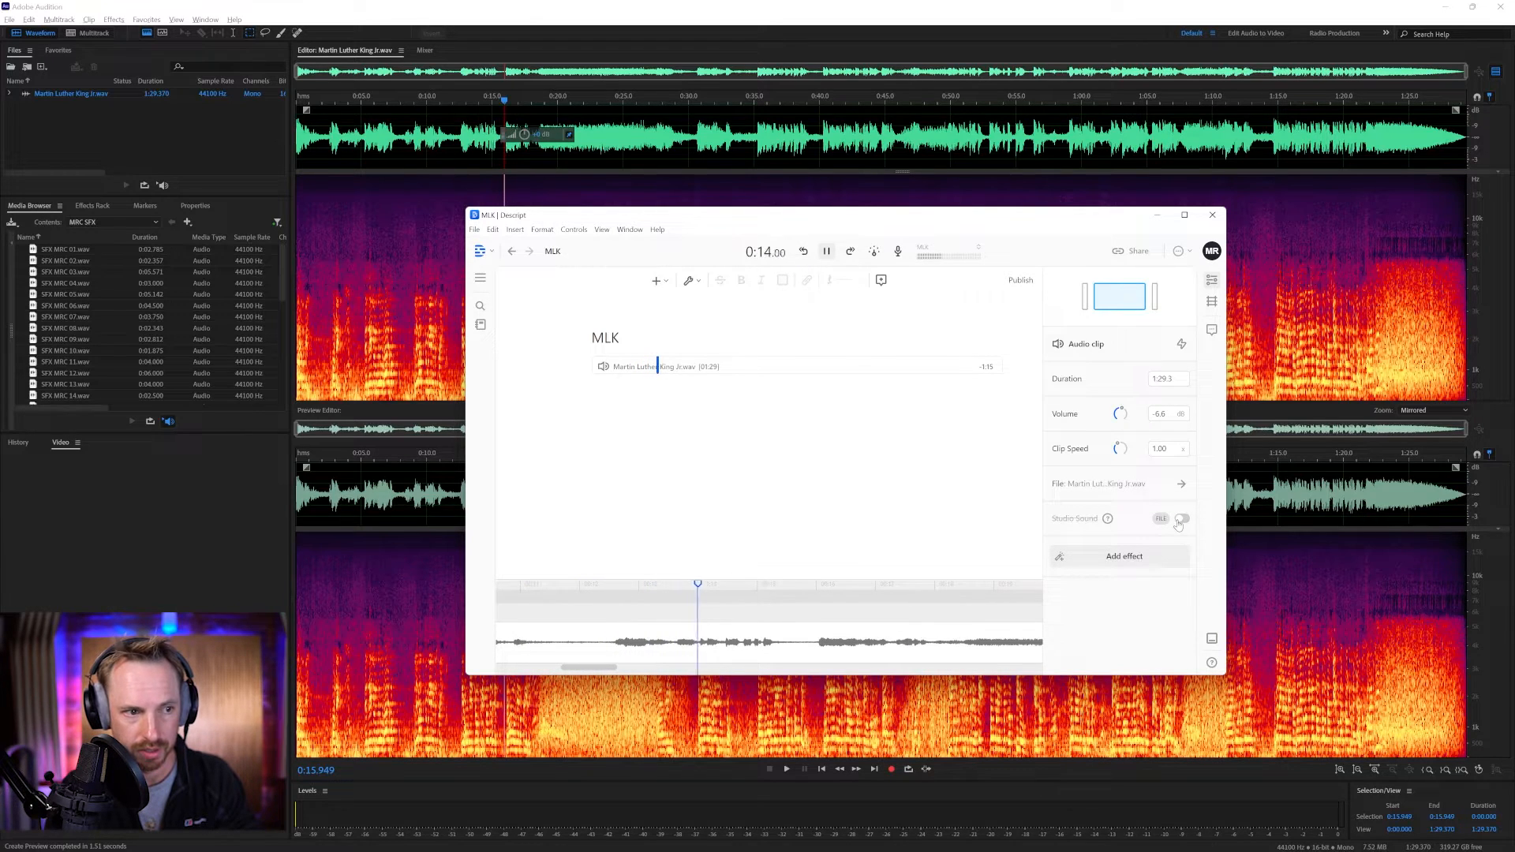
click(1180, 519)
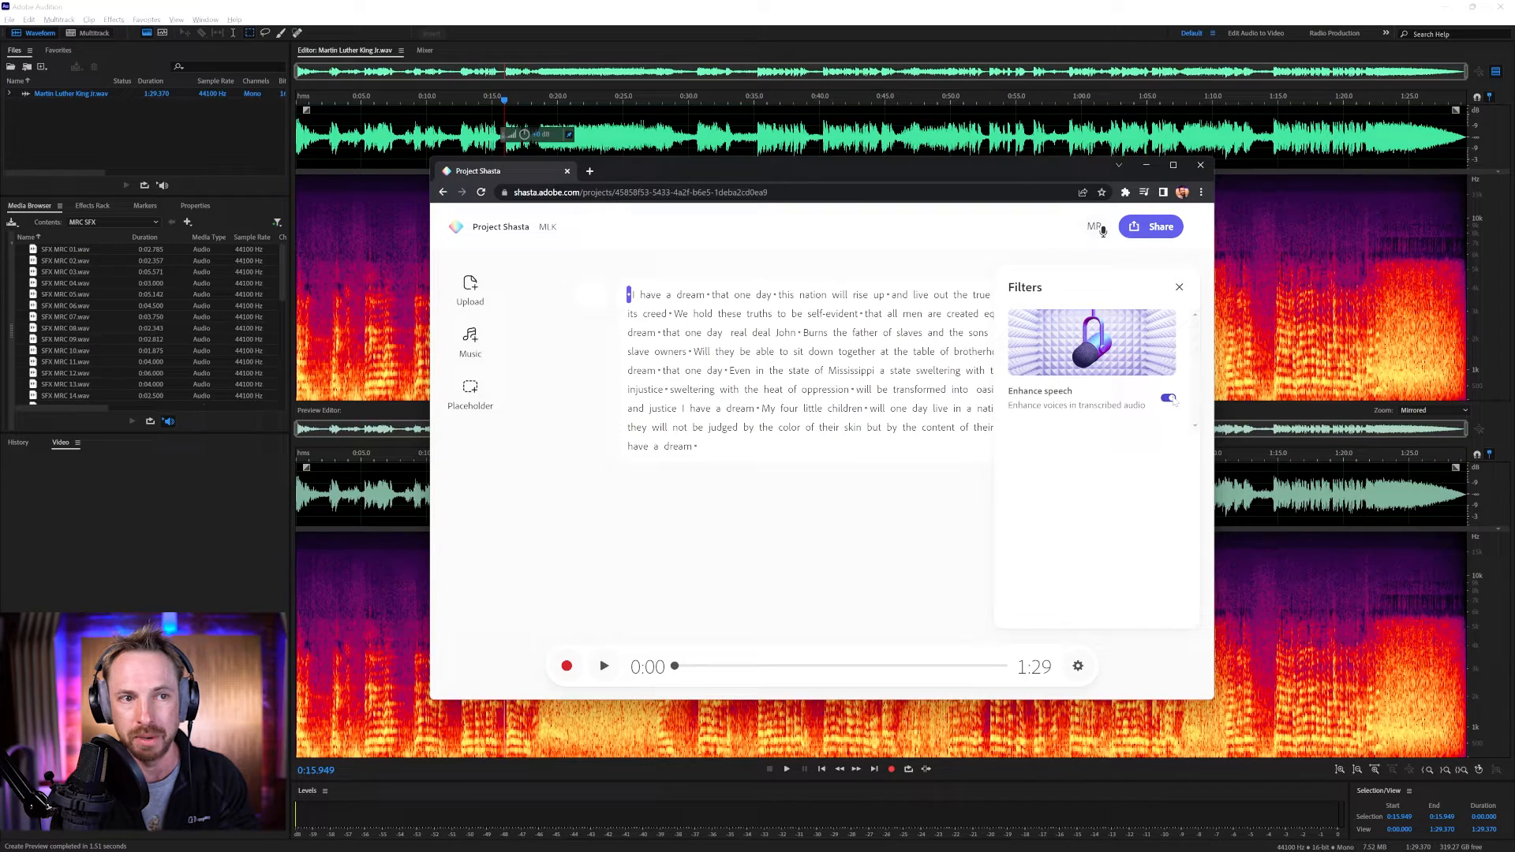
Play the enhanced MLK speech with Filters closed, then reopen the Enhance speech settings.
click(1178, 288)
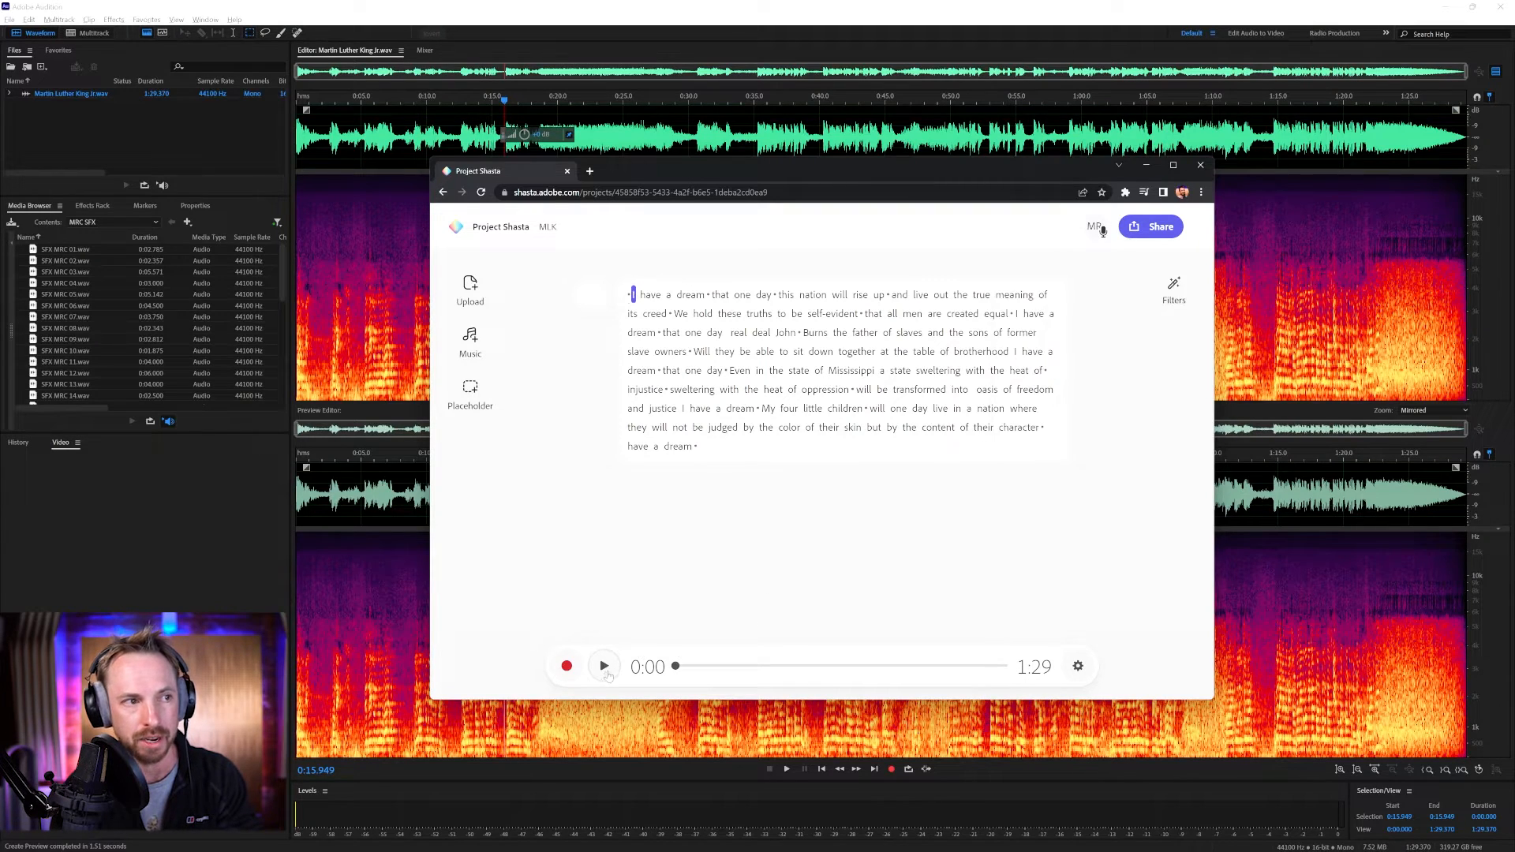
click(603, 666)
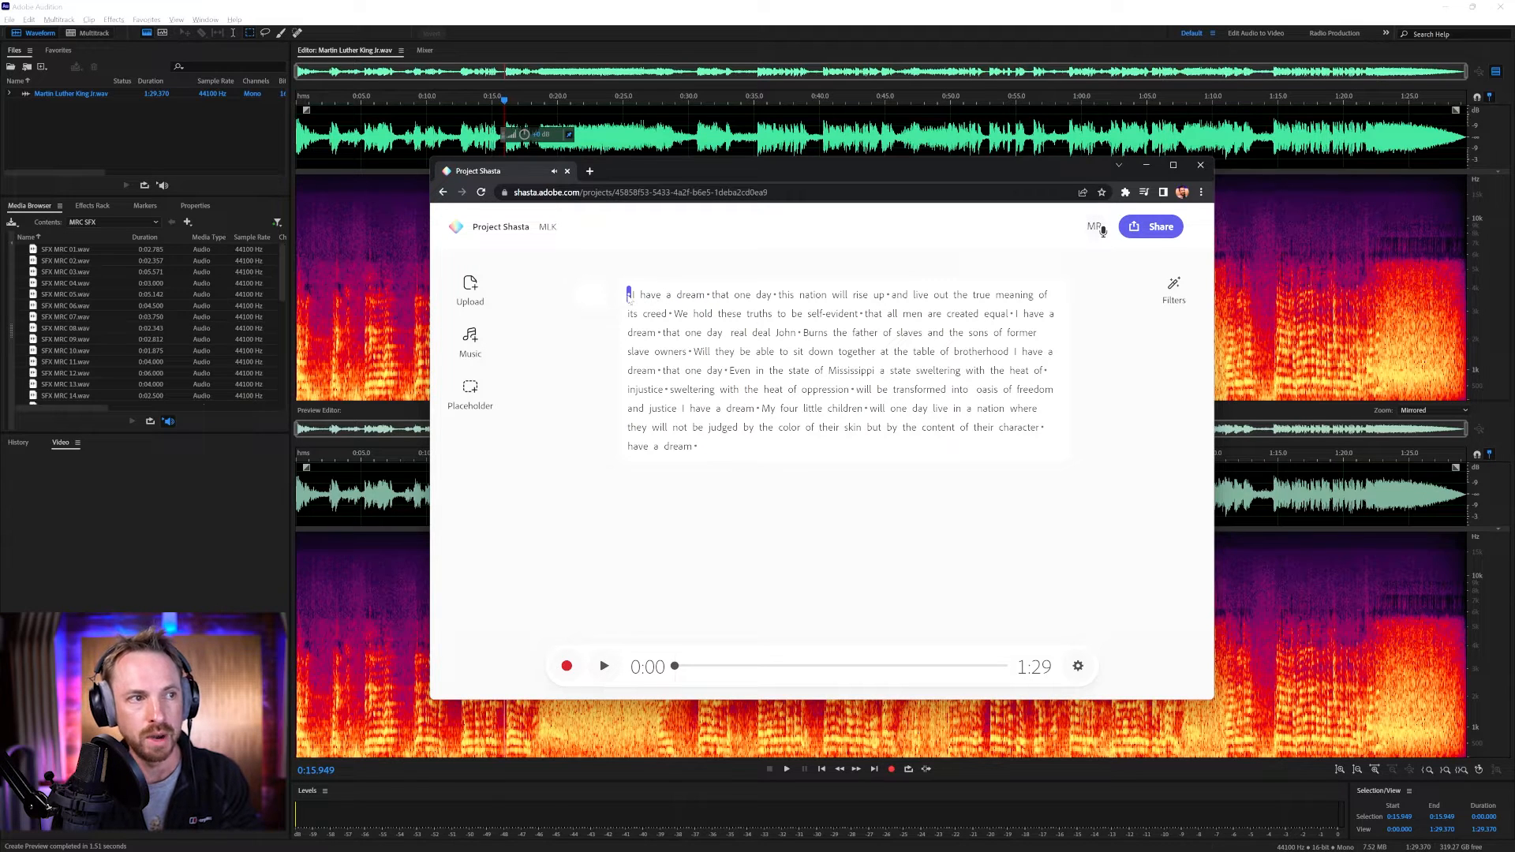
click(1174, 288)
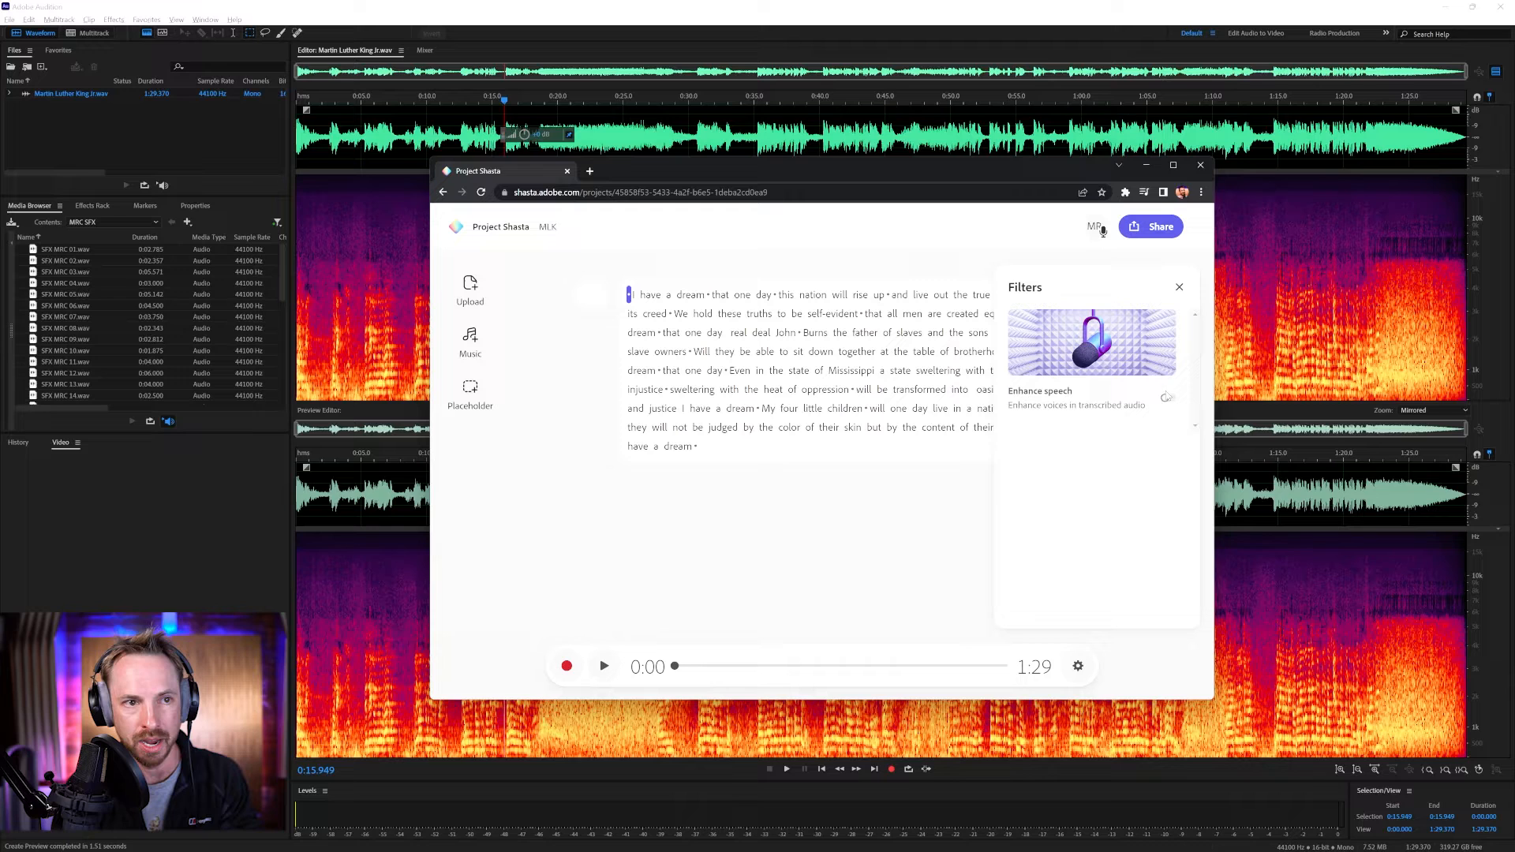